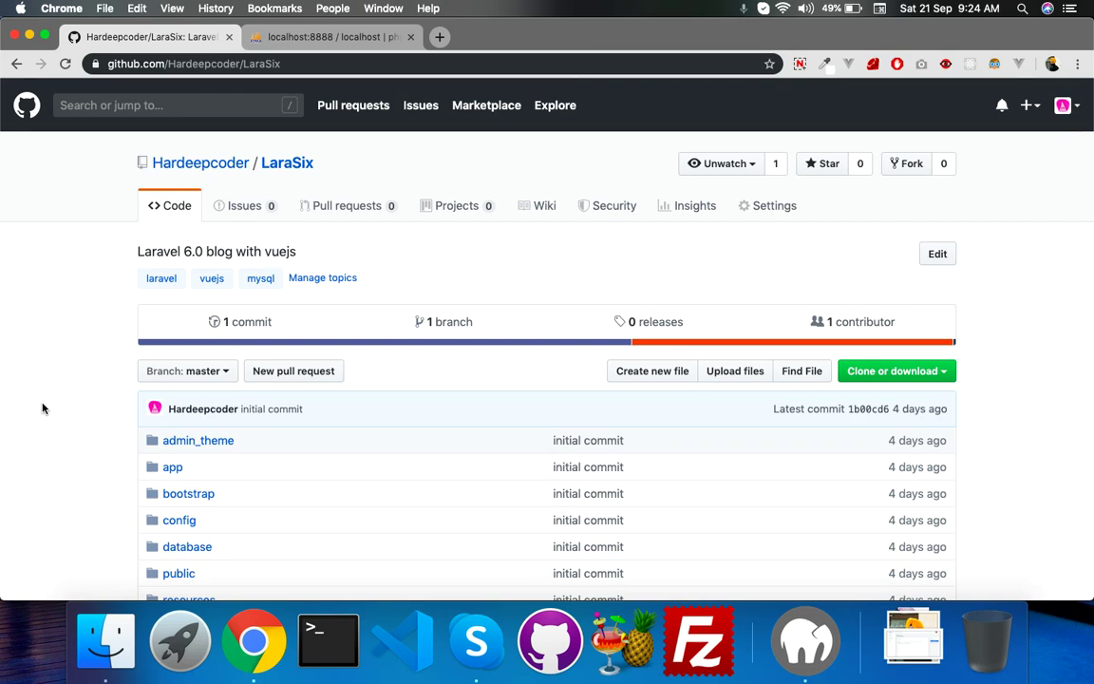
mouse_move(140, 254)
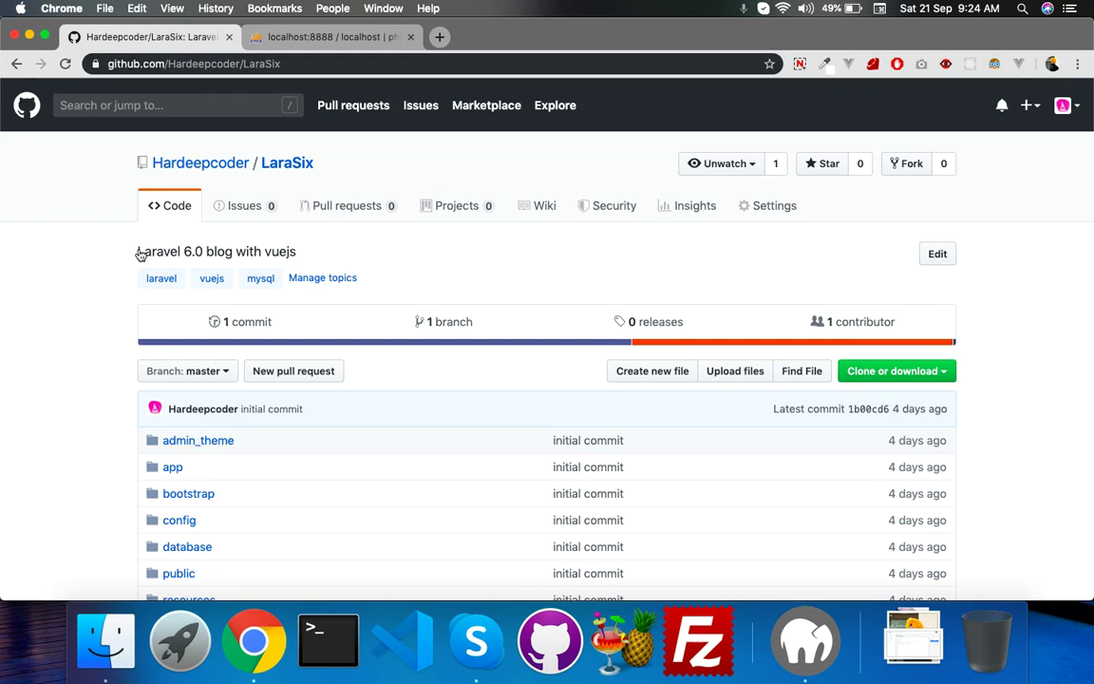
mouse_move(28, 337)
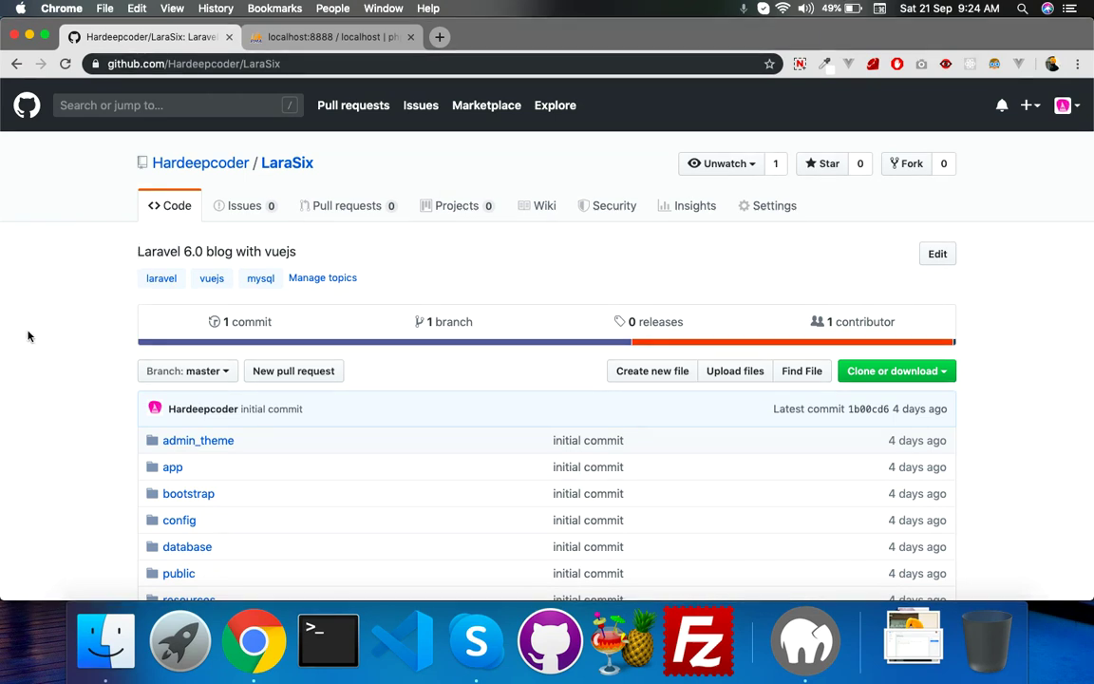
Launch Terminal and change directory to /applications/mamp/htdocs.
scroll(down, 3)
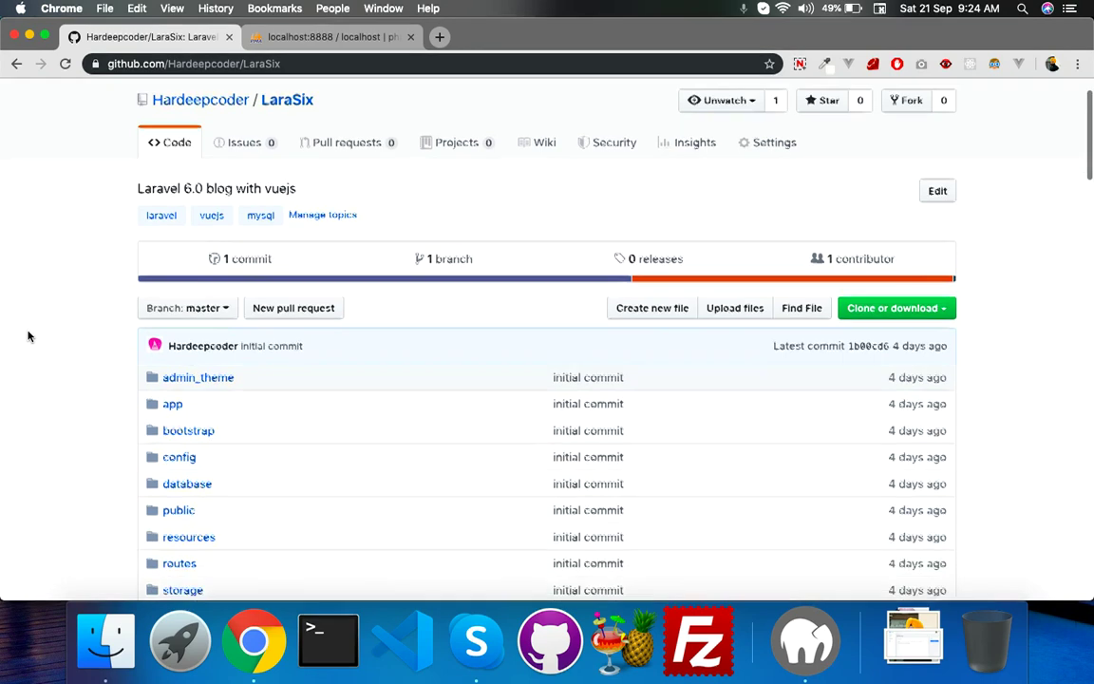
scroll(down, 3)
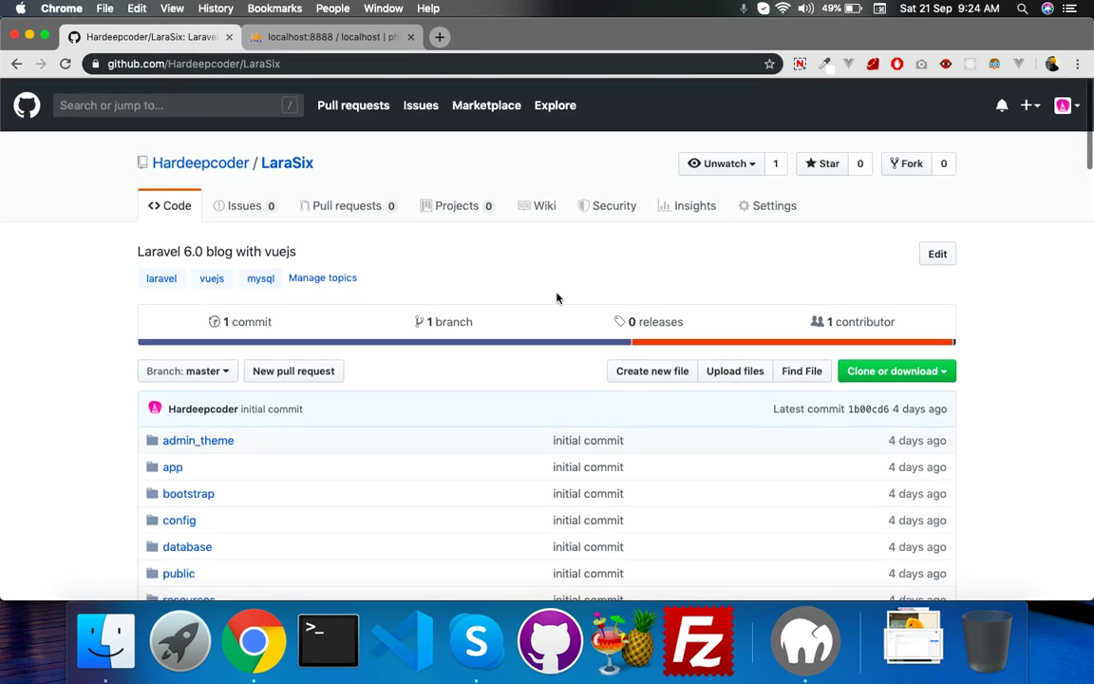
mouse_move(93, 352)
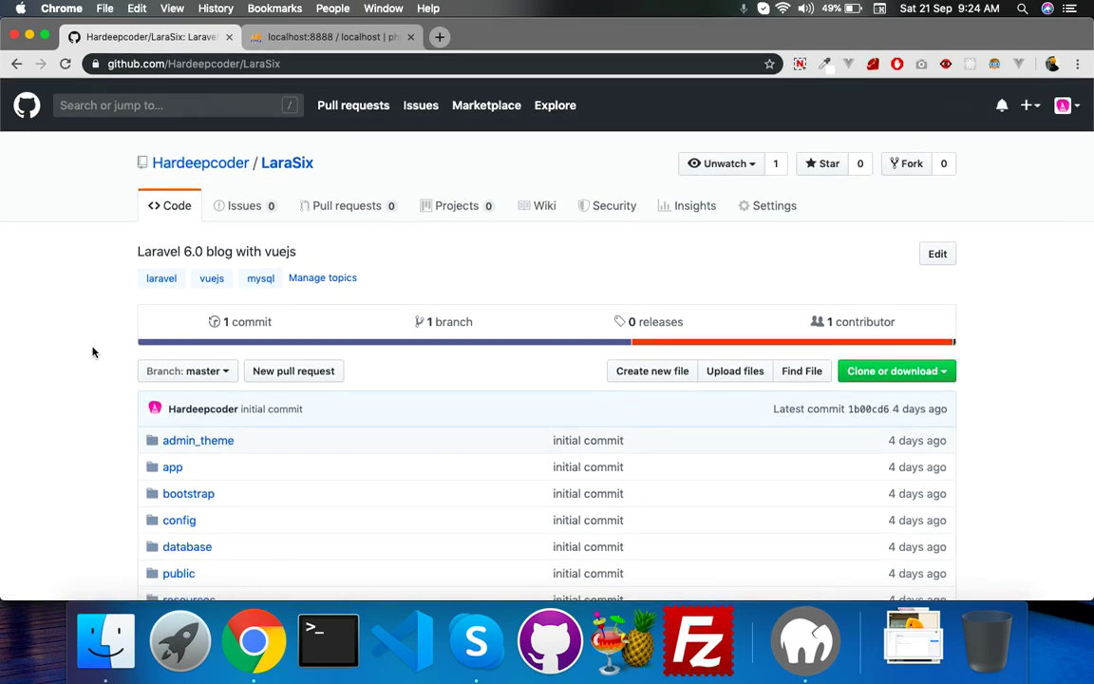
mouse_move(326, 642)
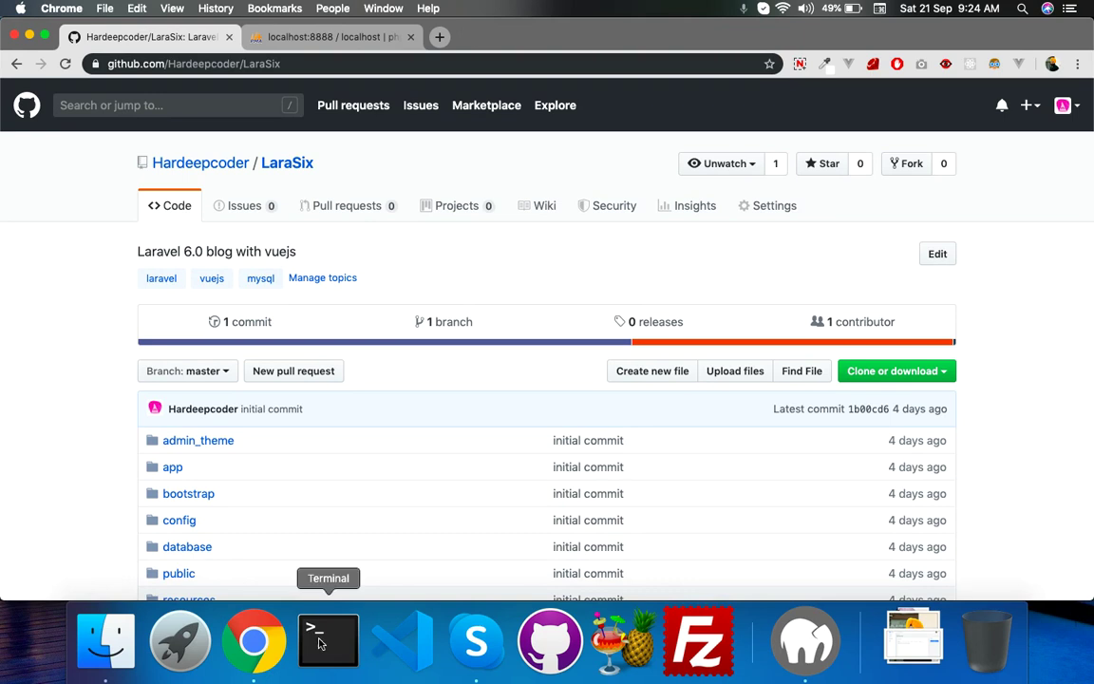
click(326, 642)
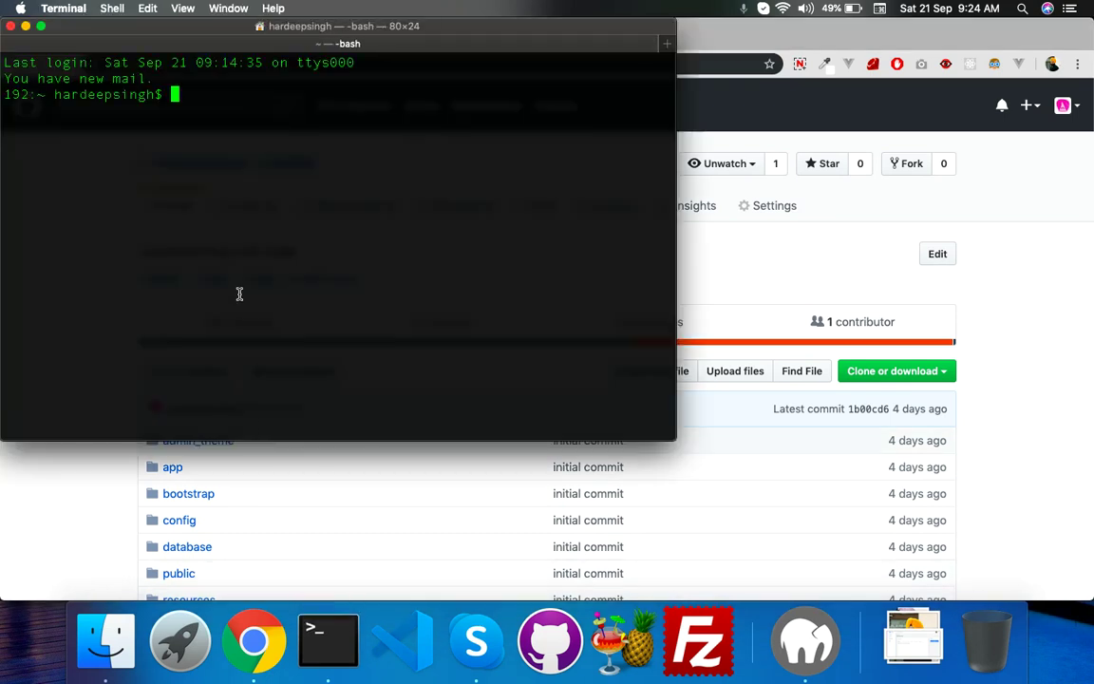
text(php artisan key:generate)
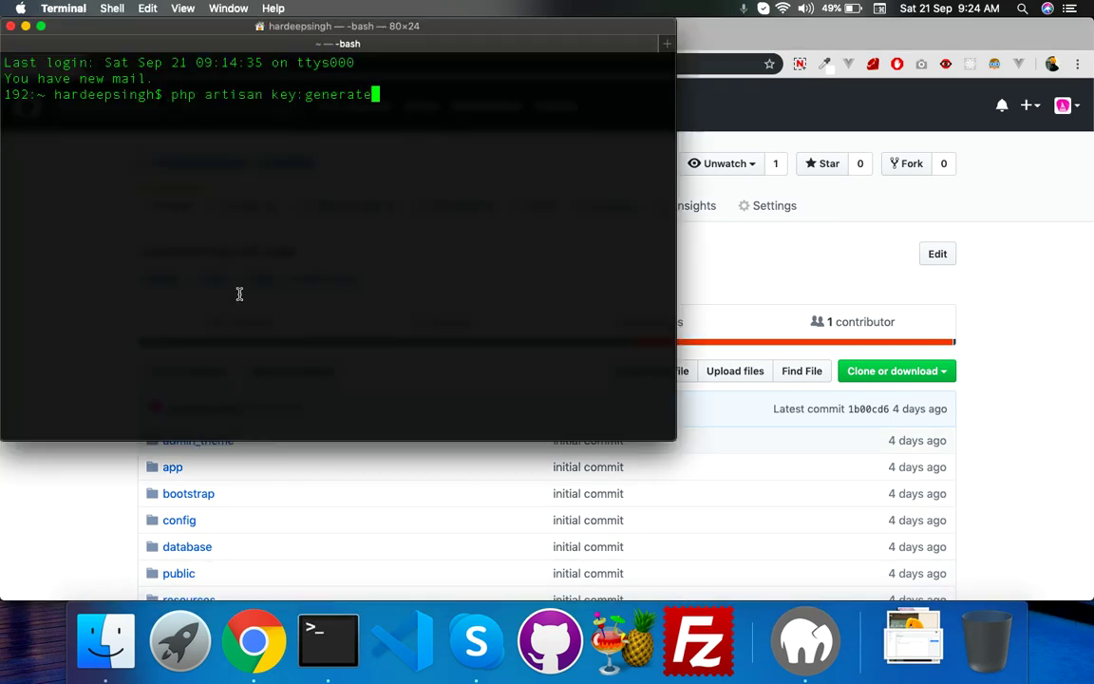
text(code .)
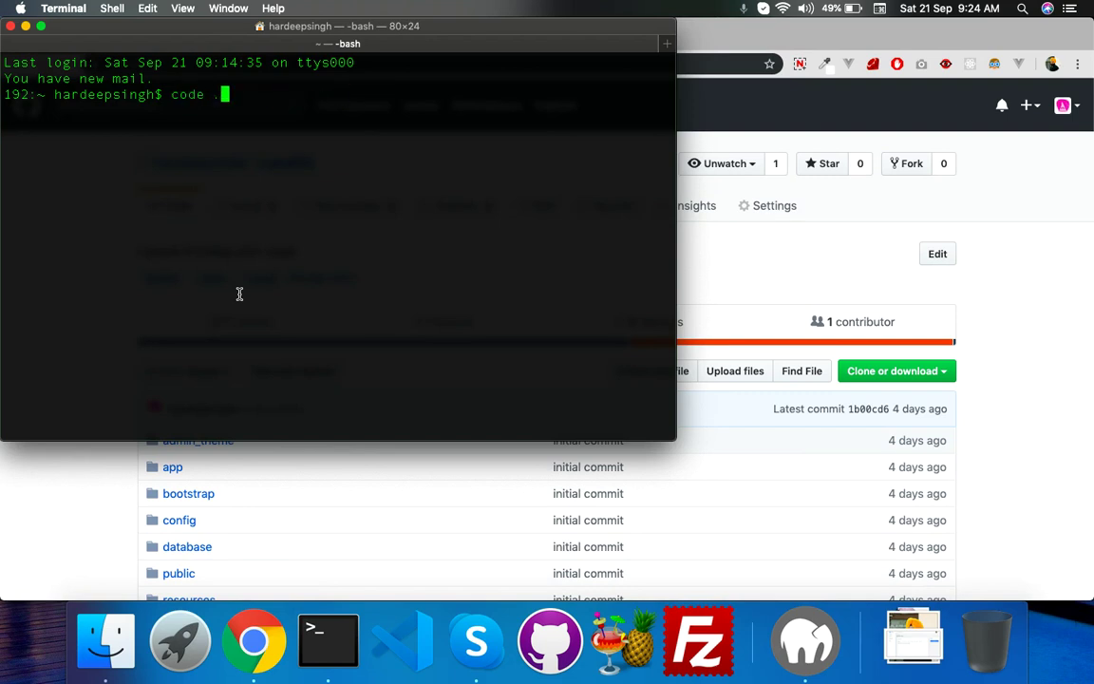
text(cd /applications/mamp/htdocs)
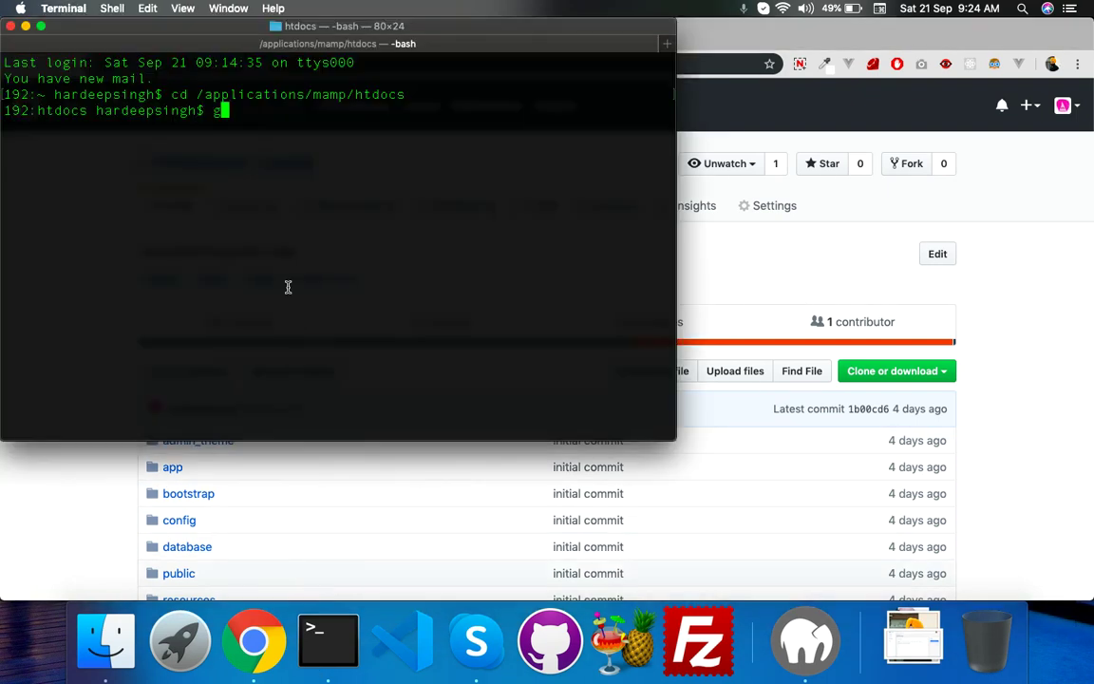
Git clone the LaraSix repository from its HTTPS address and cd into the project.
text(git clone)
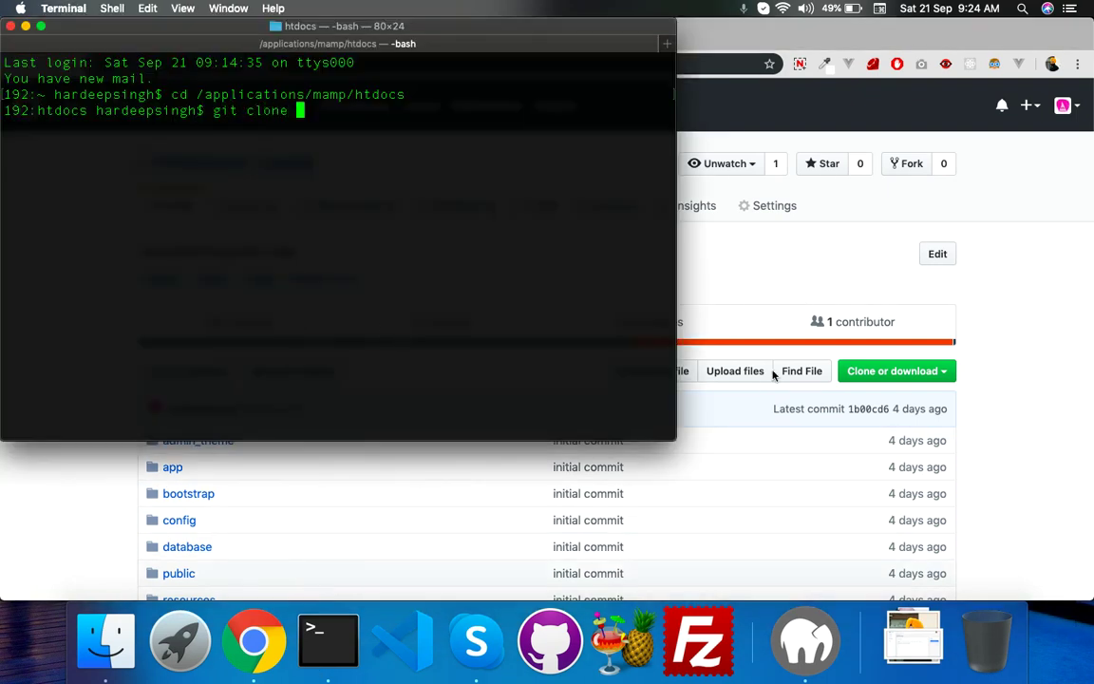
click(891, 371)
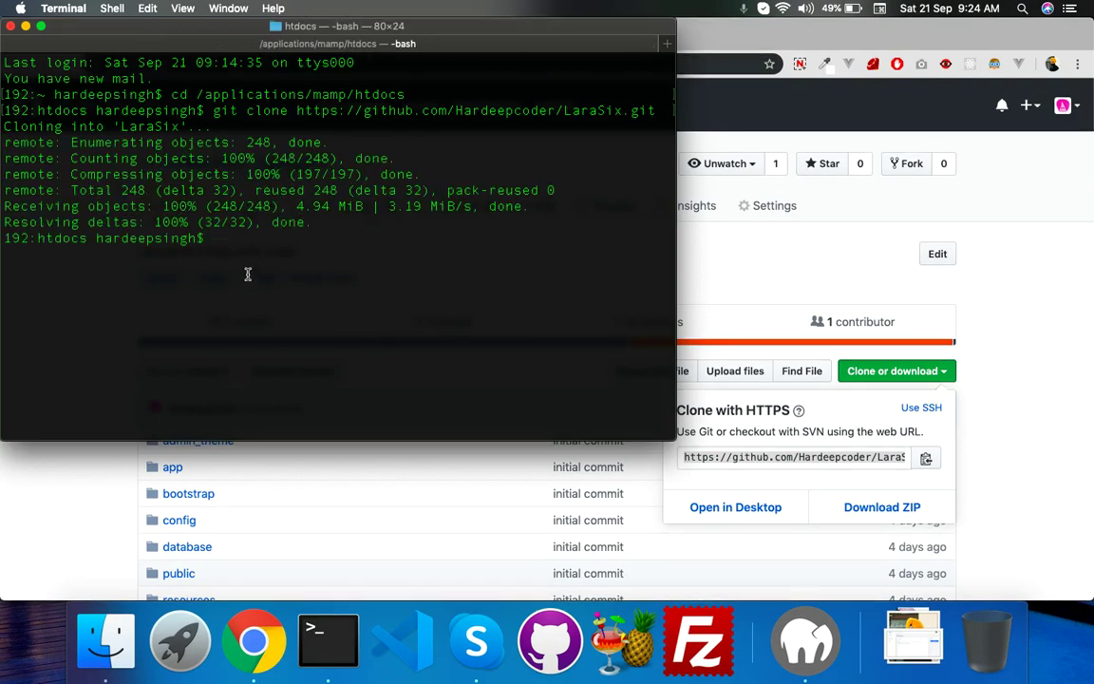
text(cd laras)
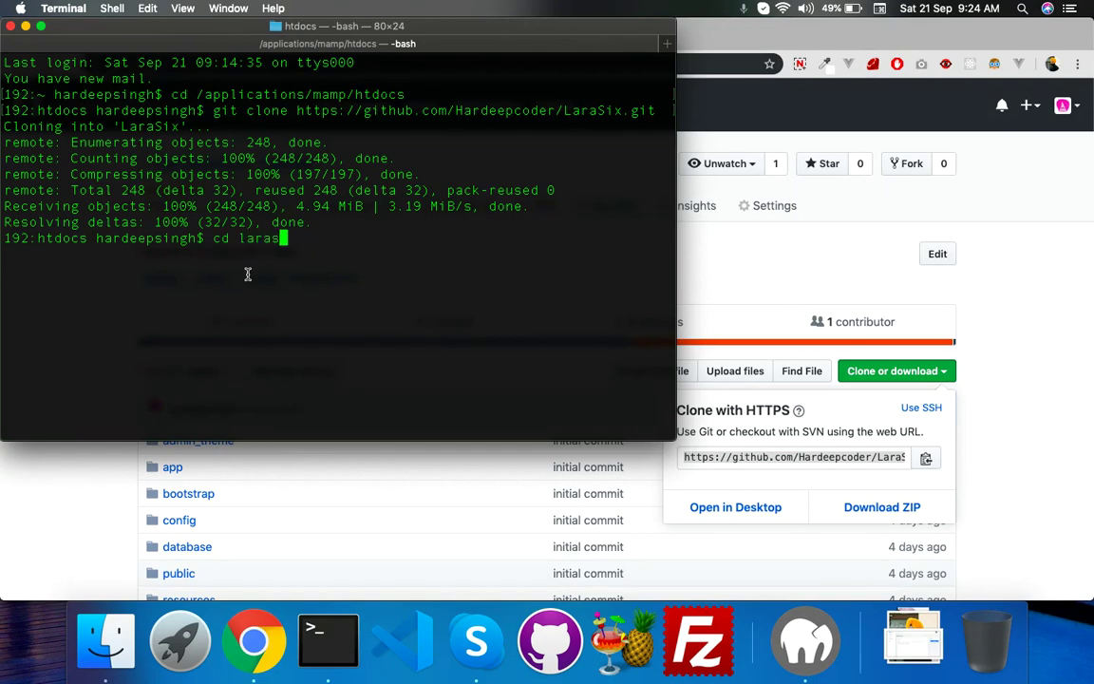
text(co)
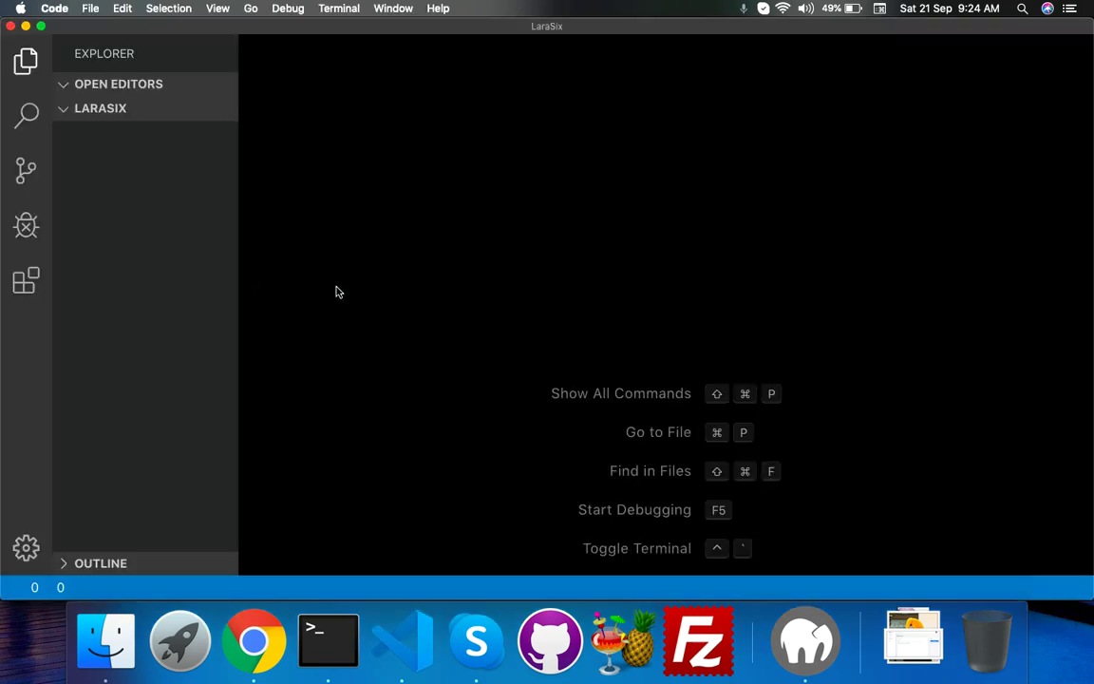
Run composer install in a new integrated terminal to fetch the PHP dependencies.
click(338, 8)
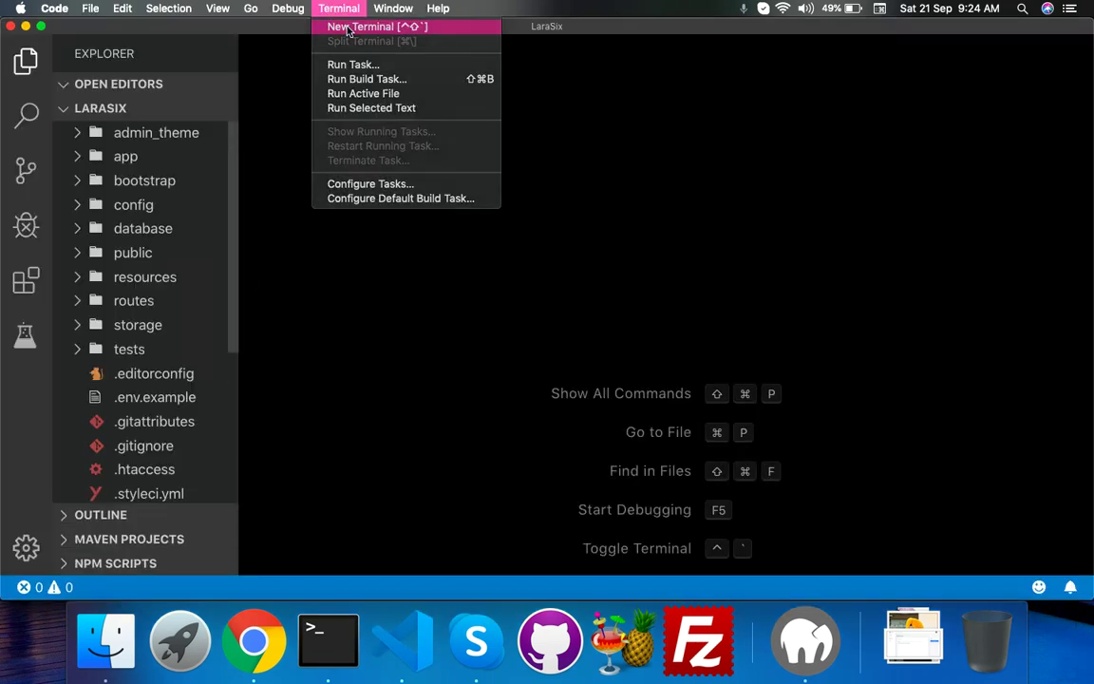
click(361, 27)
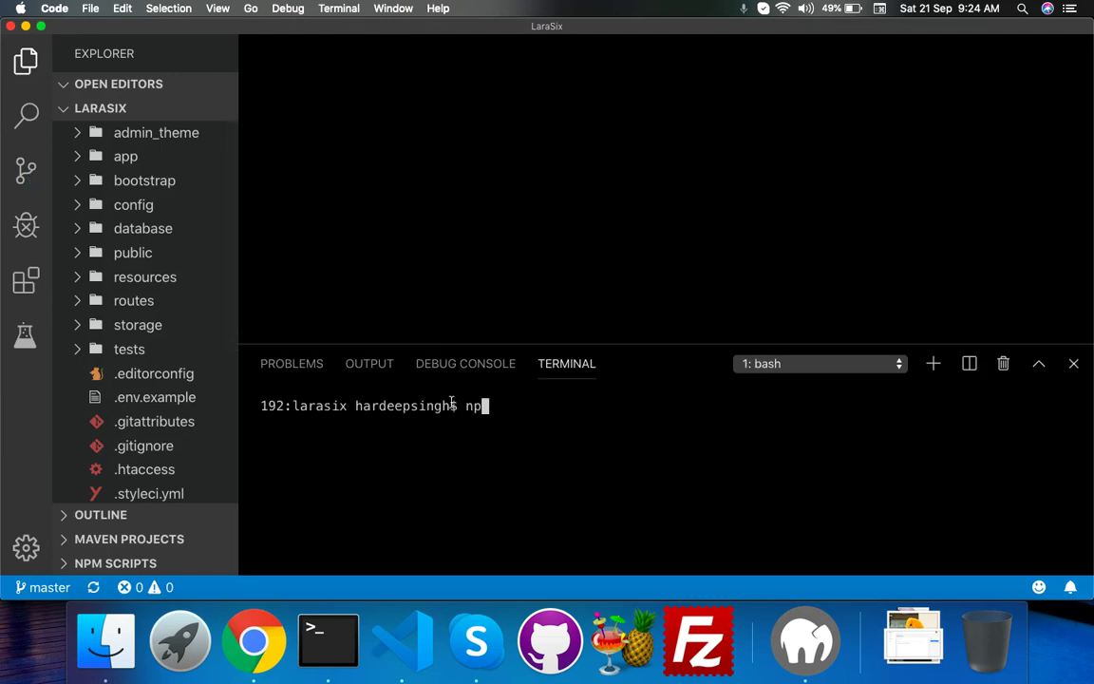
text(compil)
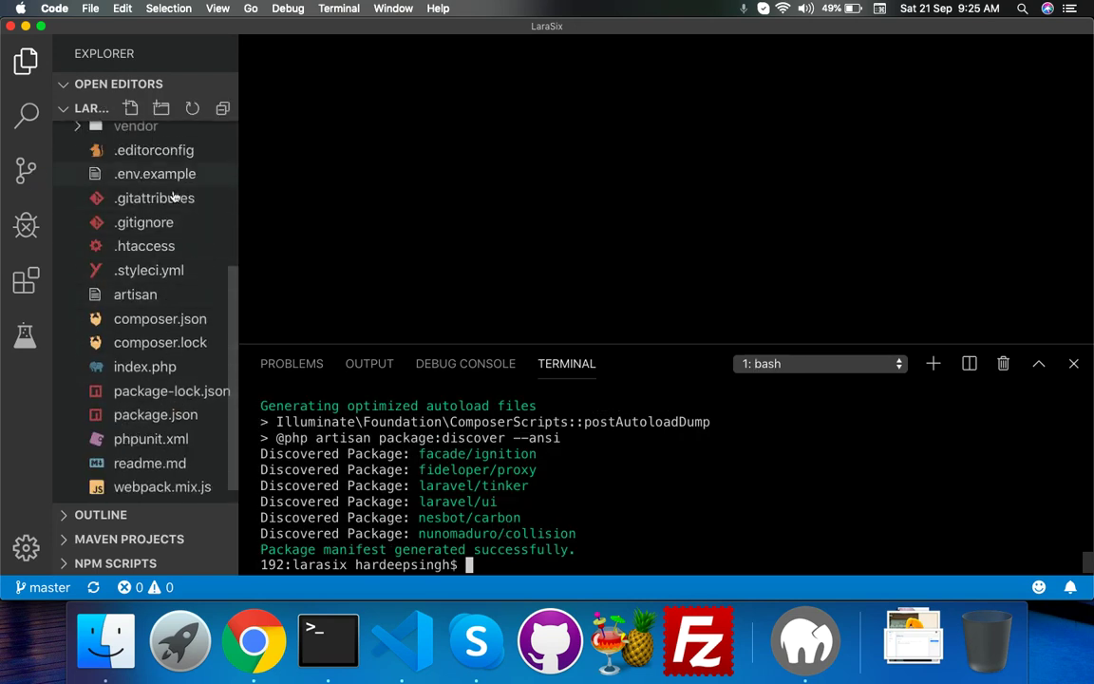
Run cp .env.example .env to create the project's .env file.
text(cp)
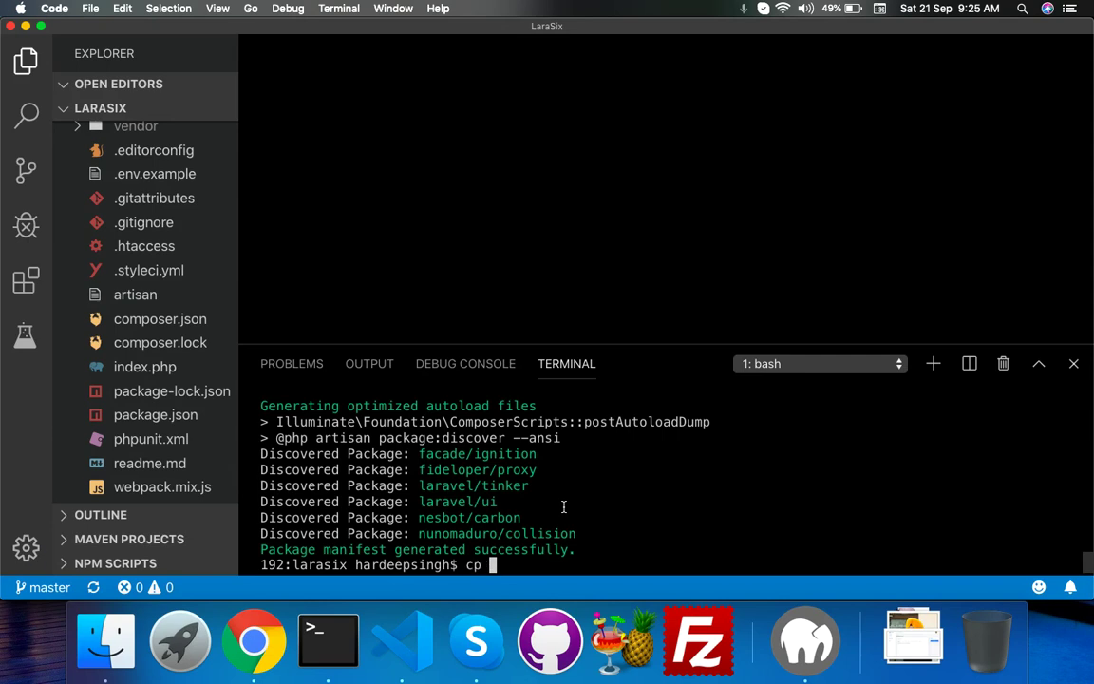
text(.ev)
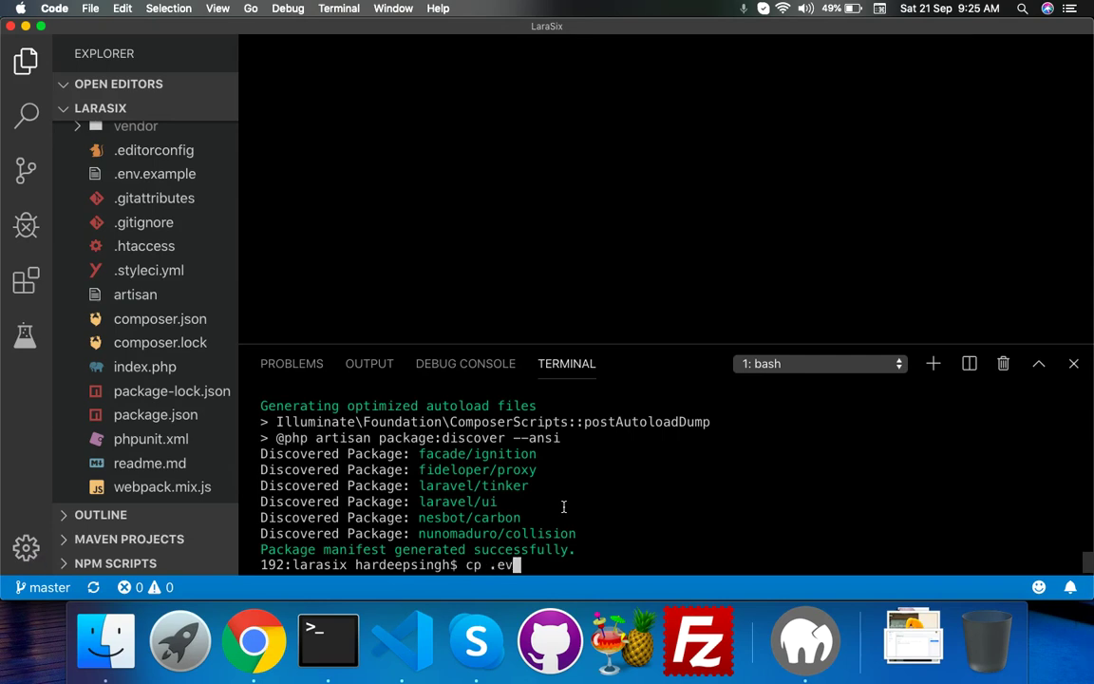
key(Backspace)
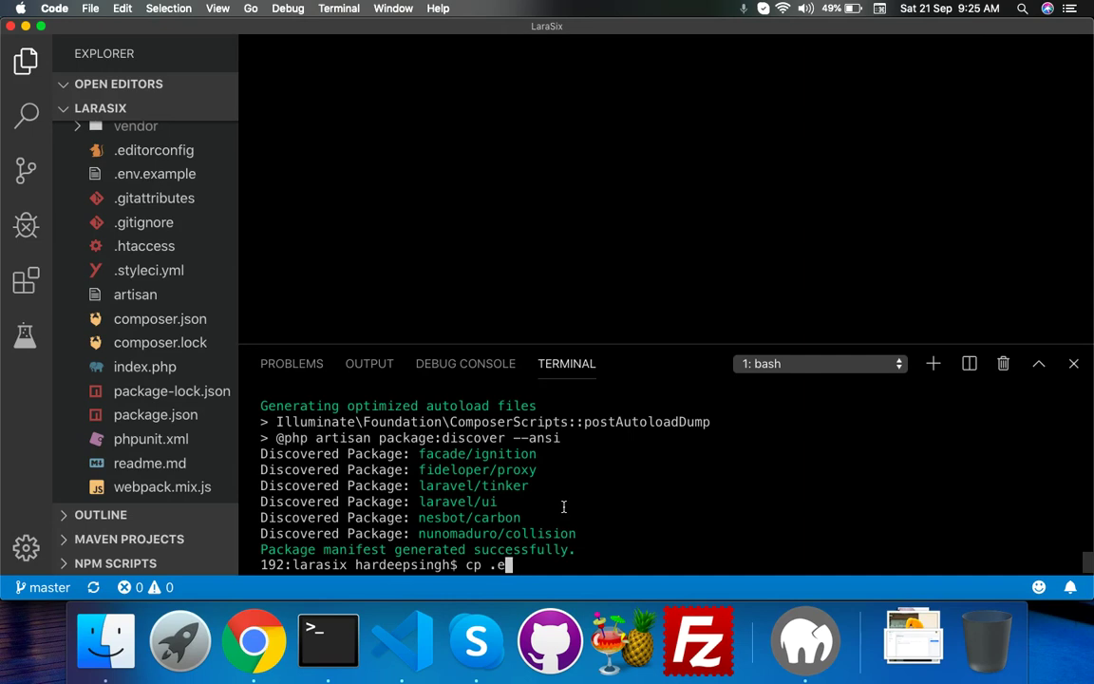
text(nv.exm)
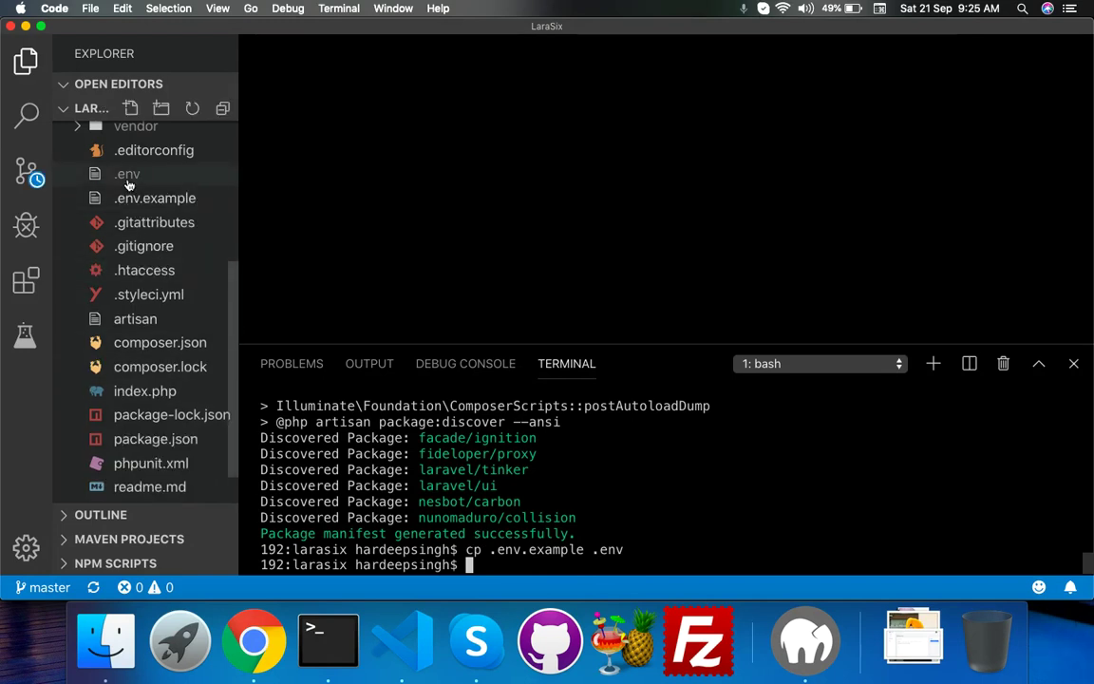
click(127, 173)
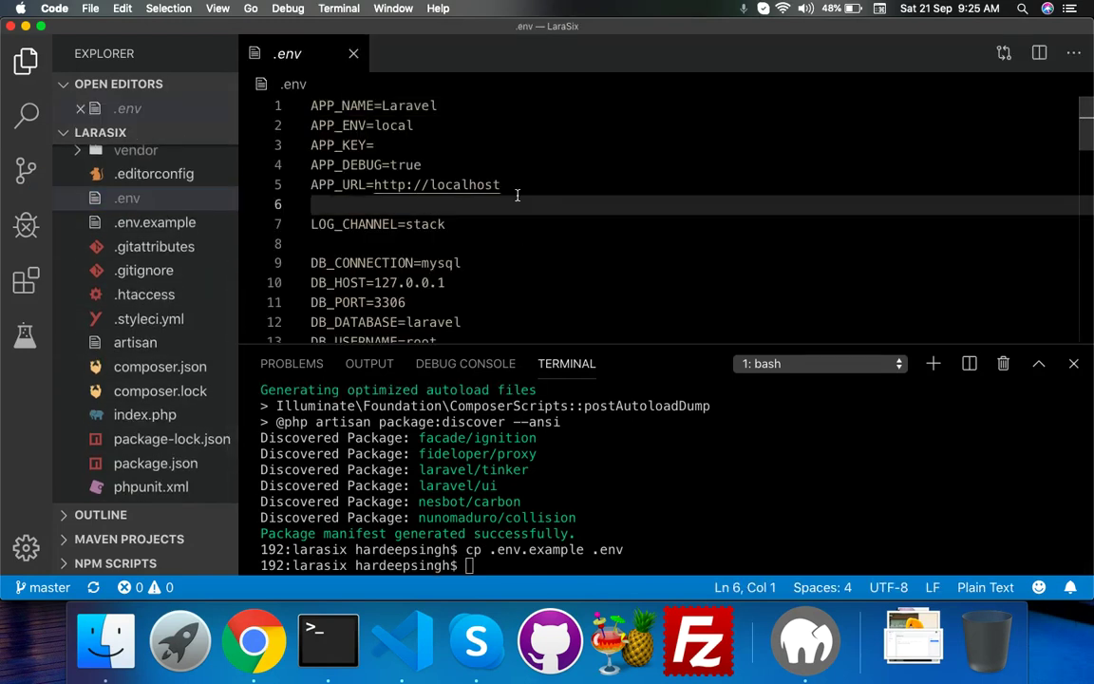
click(502, 185)
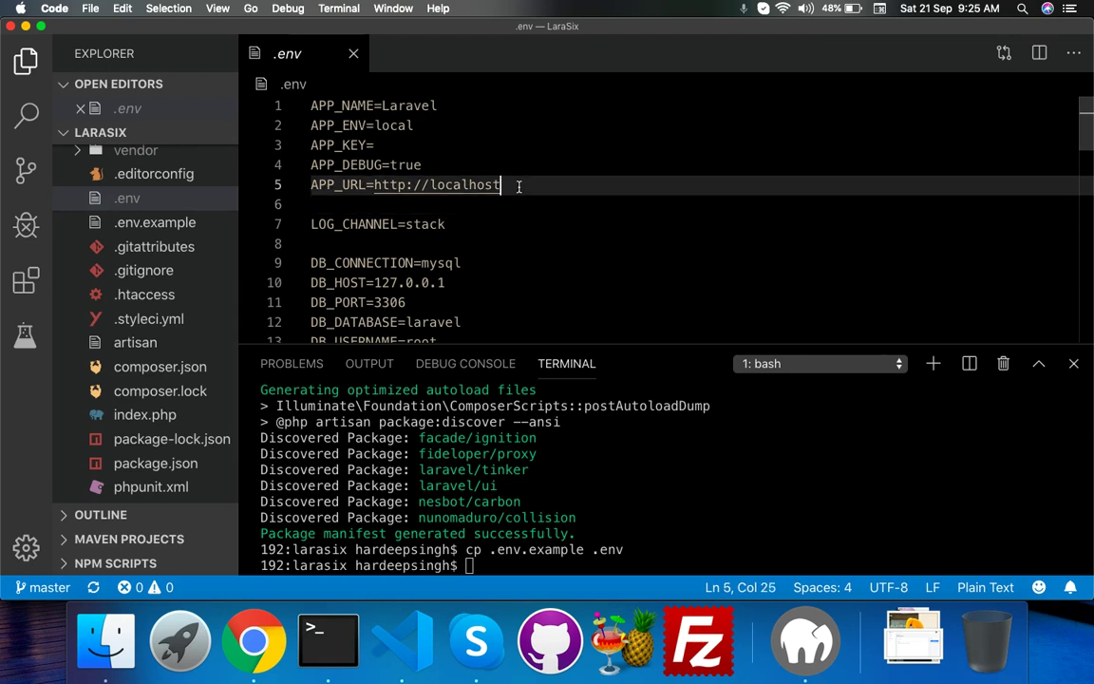
text(:888)
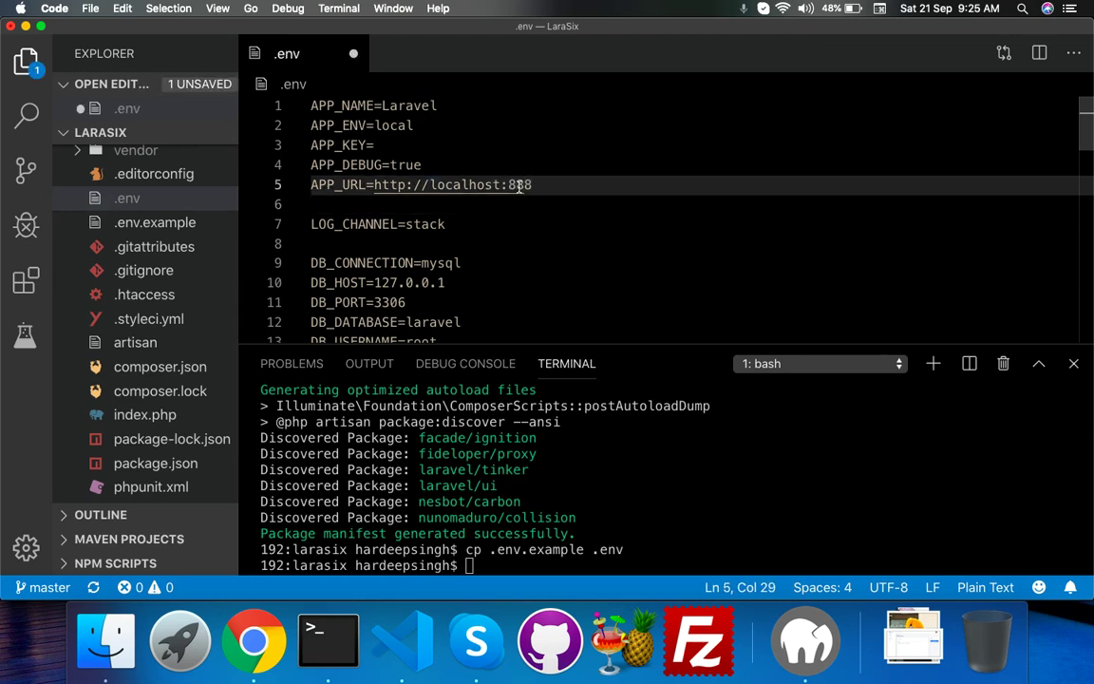
text(8/l)
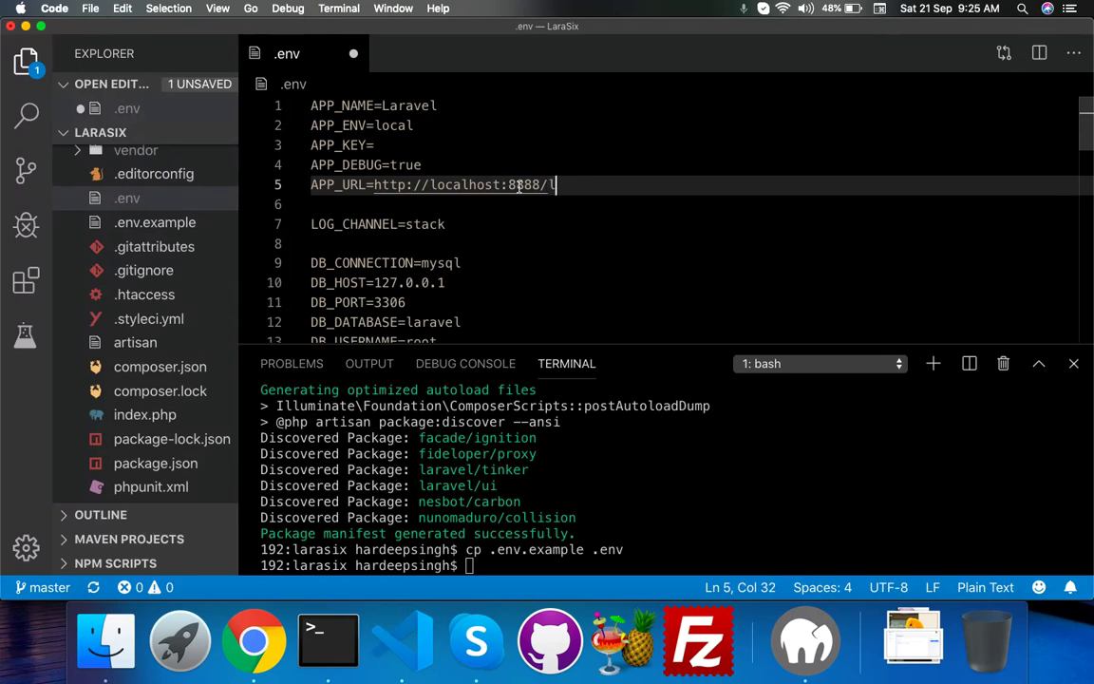
text(arasiz)
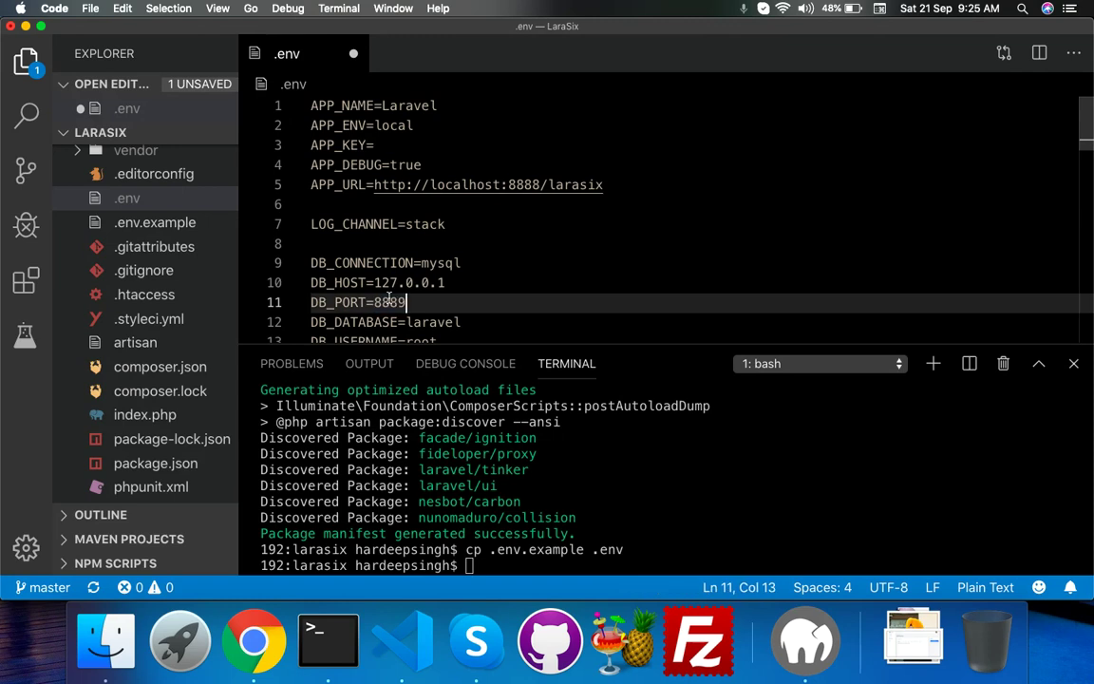
text(la)
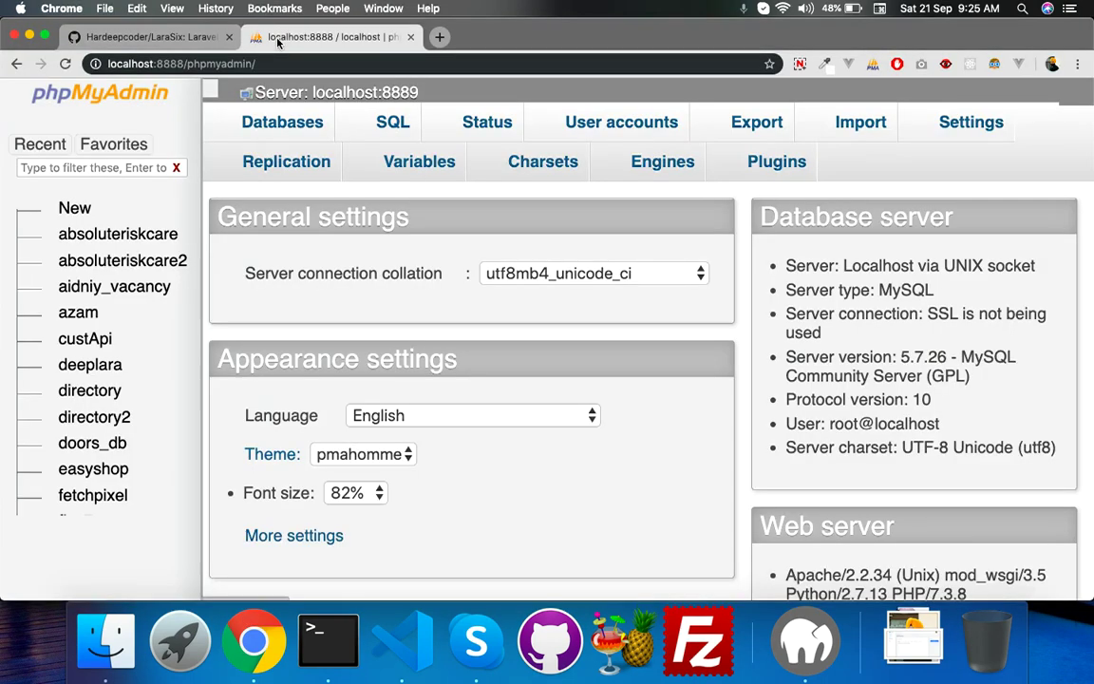
Select the larasix database from phpMyAdmin's Databases list.
click(281, 122)
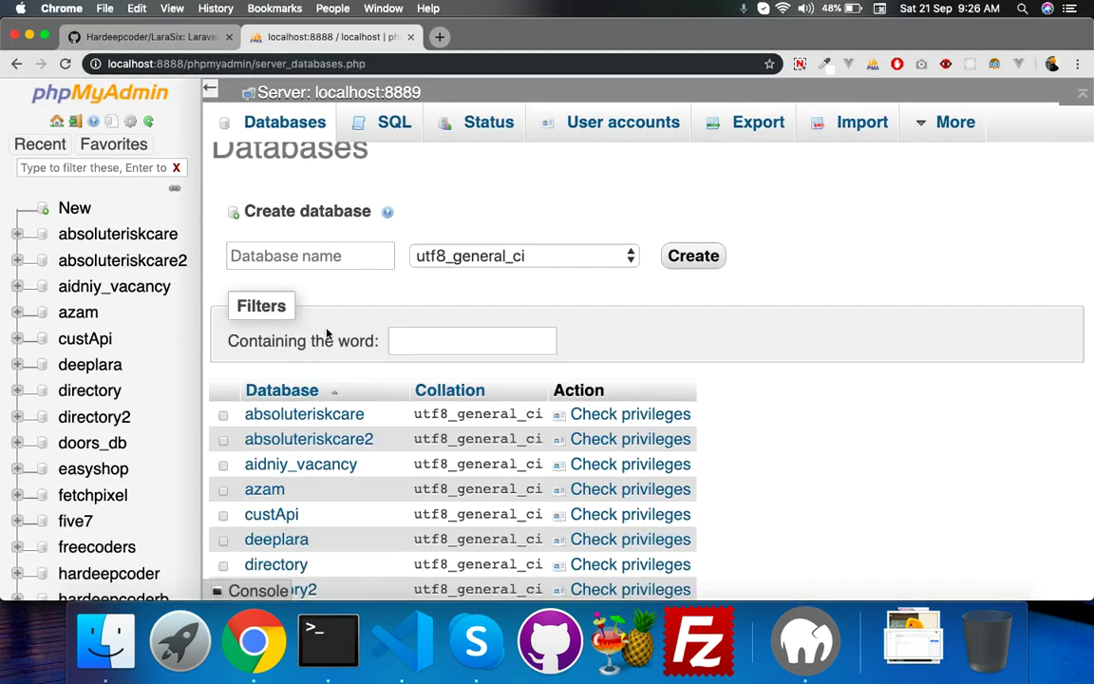
scroll(down, 3)
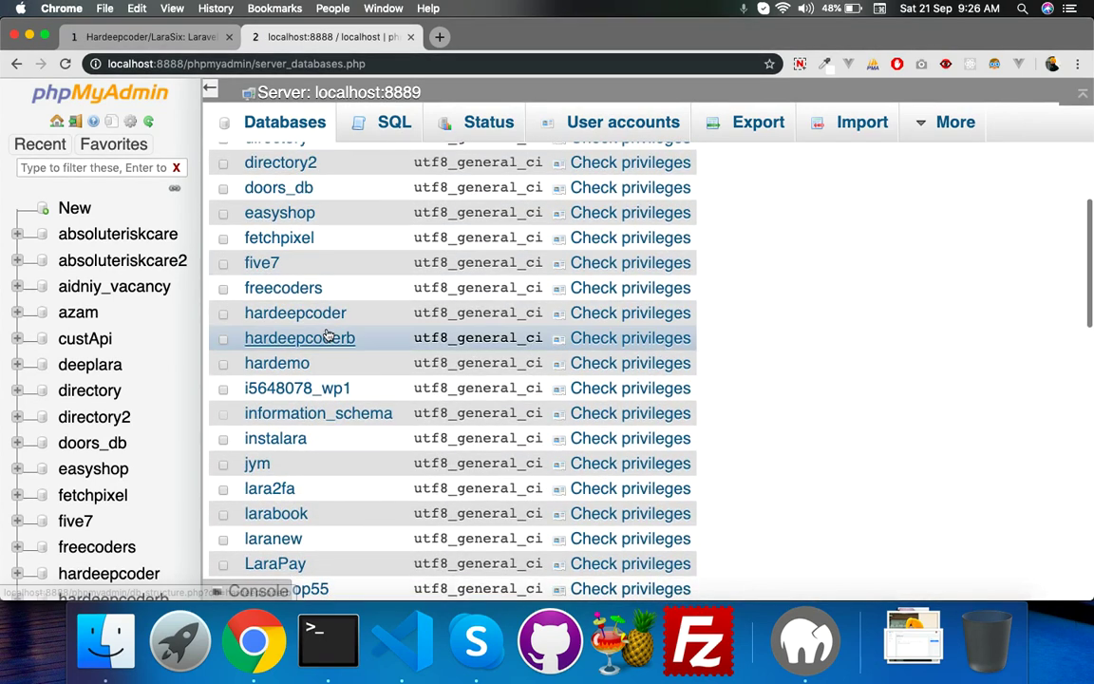
scroll(down, 3)
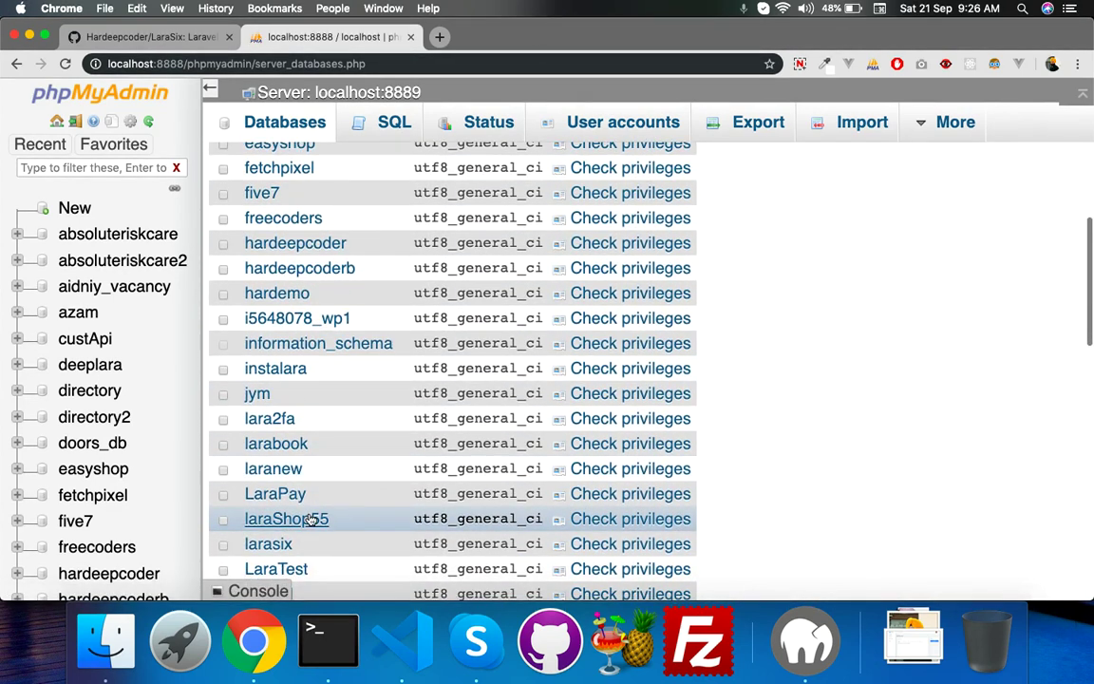
click(268, 544)
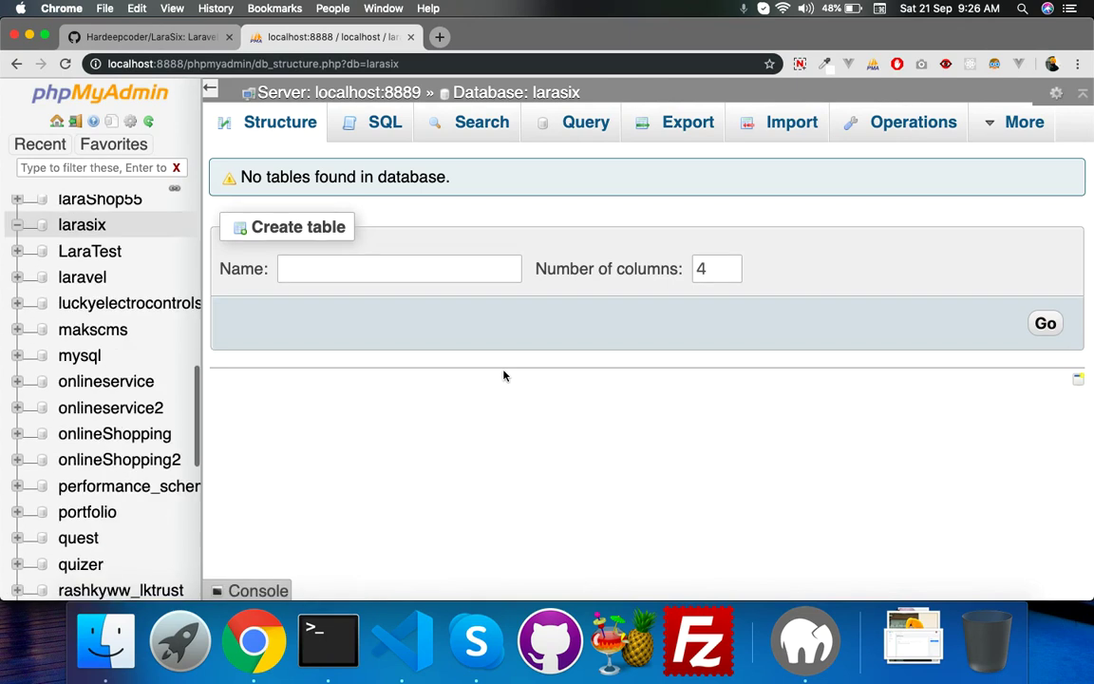
mouse_move(326, 638)
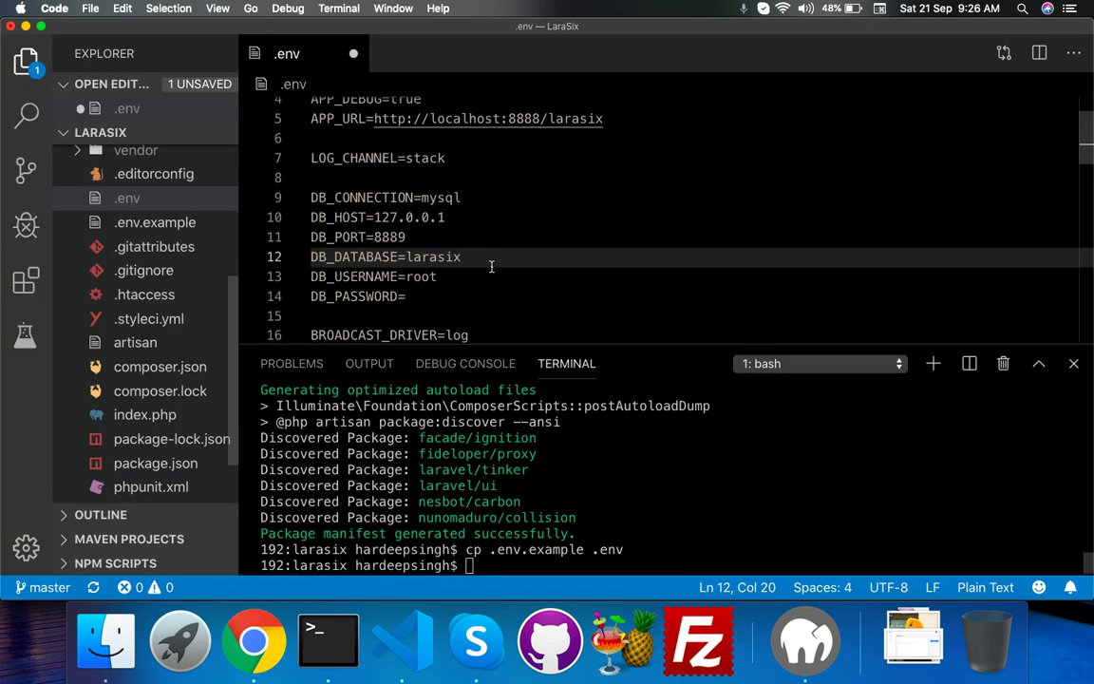
text(root)
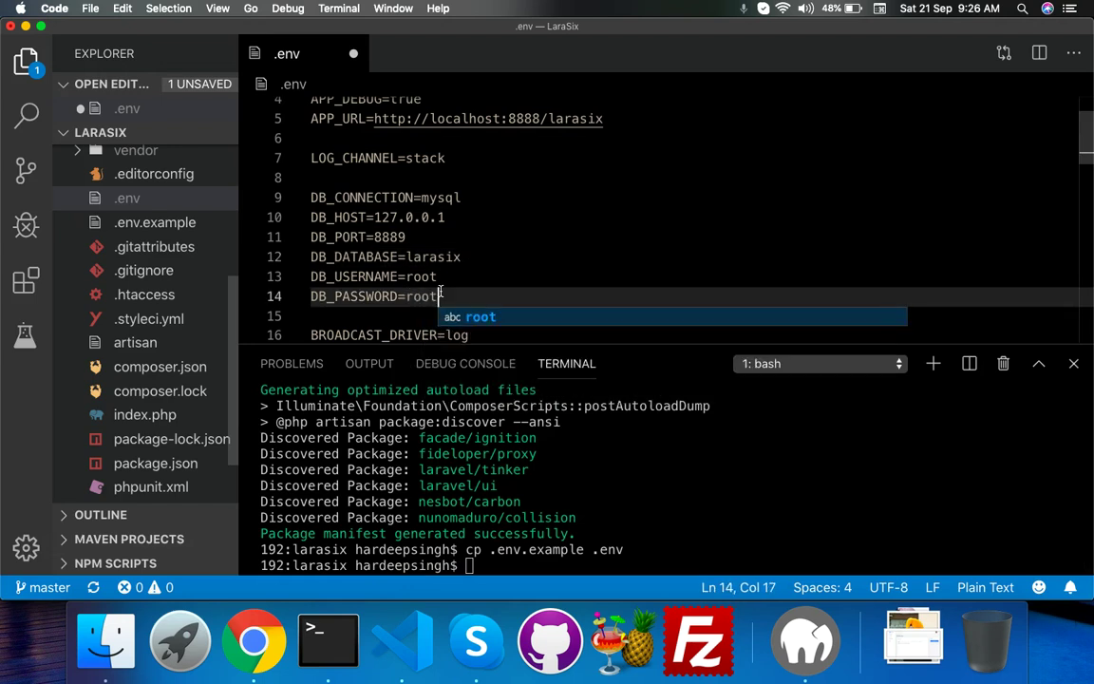
click(380, 235)
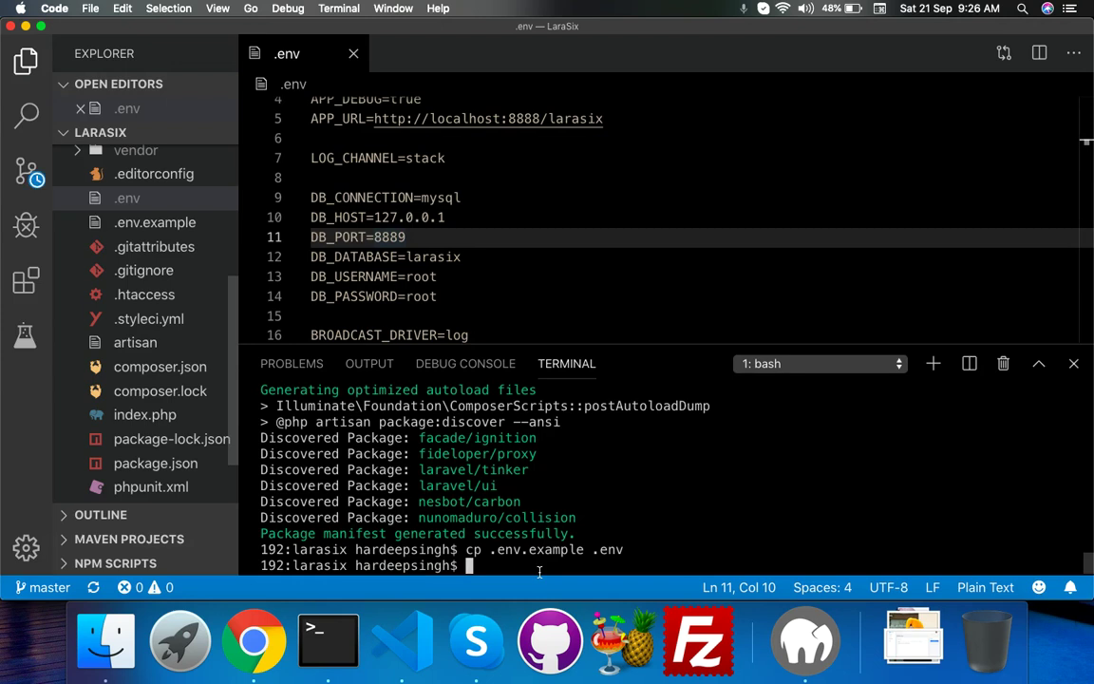
Run php artisan key:generate to create the APP_KEY.
text(php a)
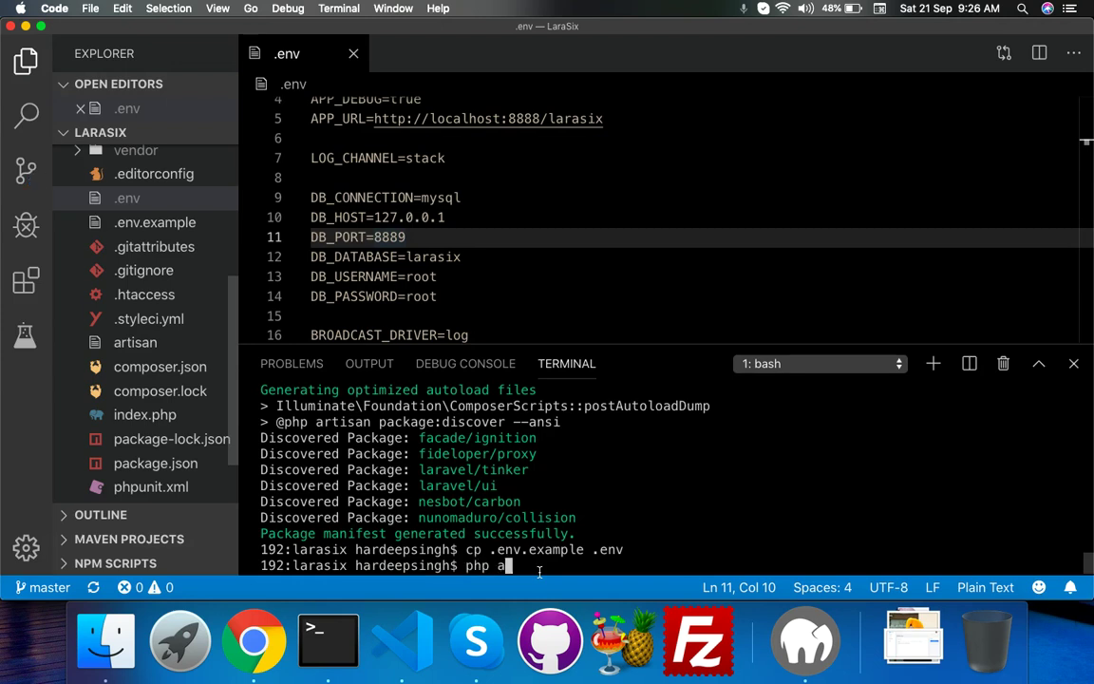
text(rtisan)
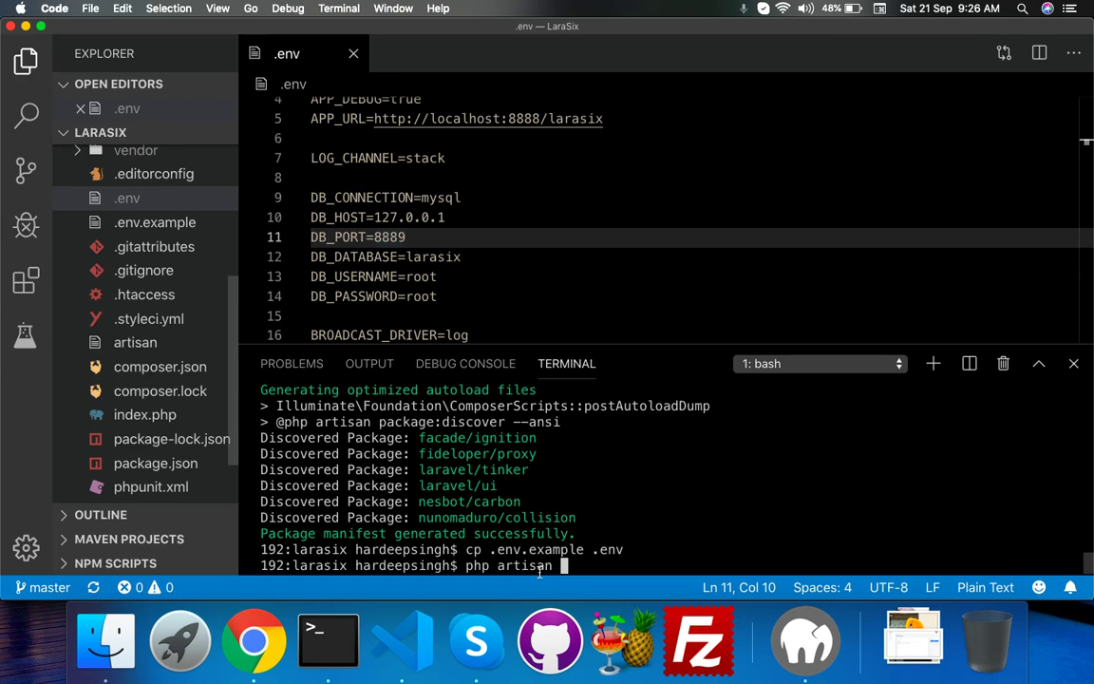
text(key:generate)
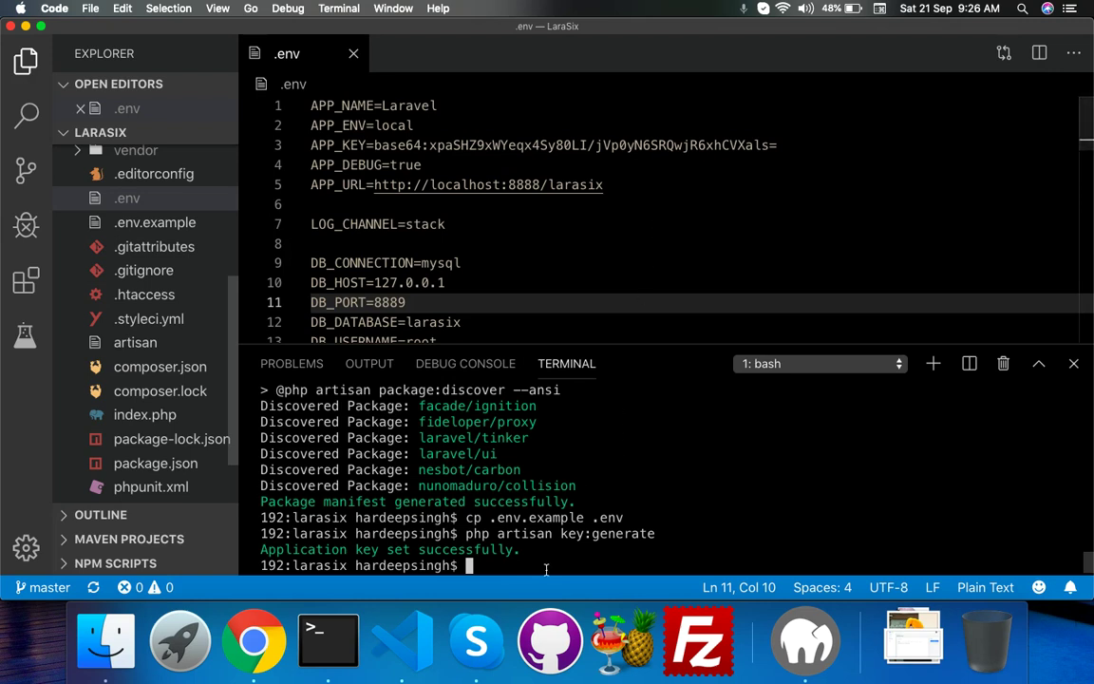
text(php)
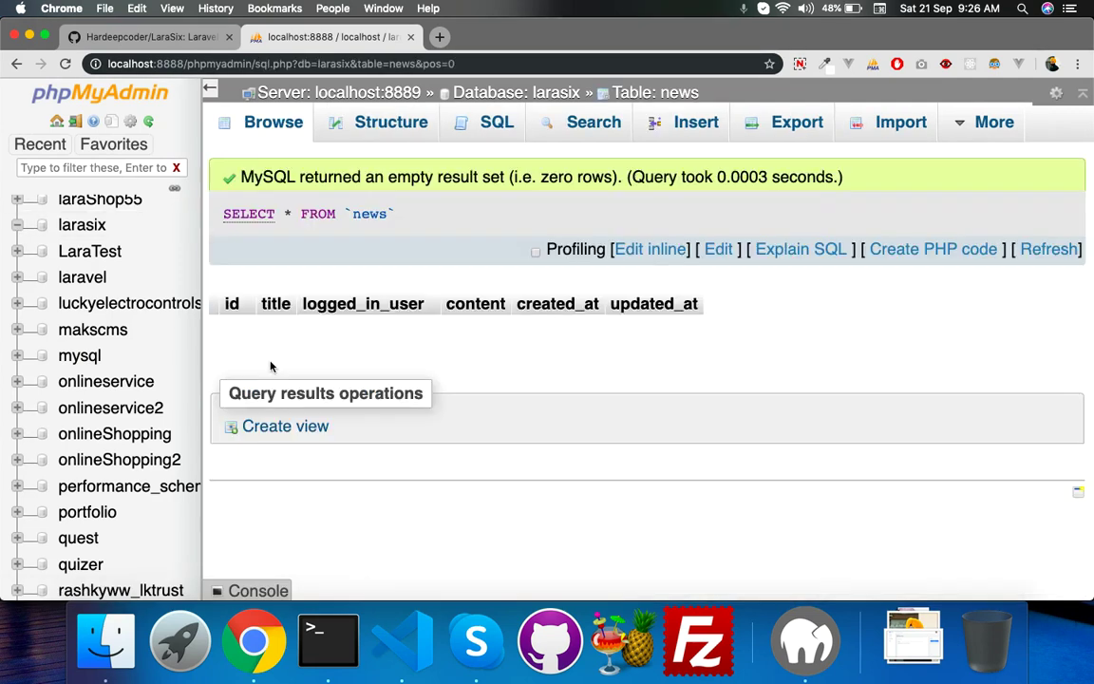
View the news table's Structure, listing its id, title, content and timestamp columns.
click(391, 122)
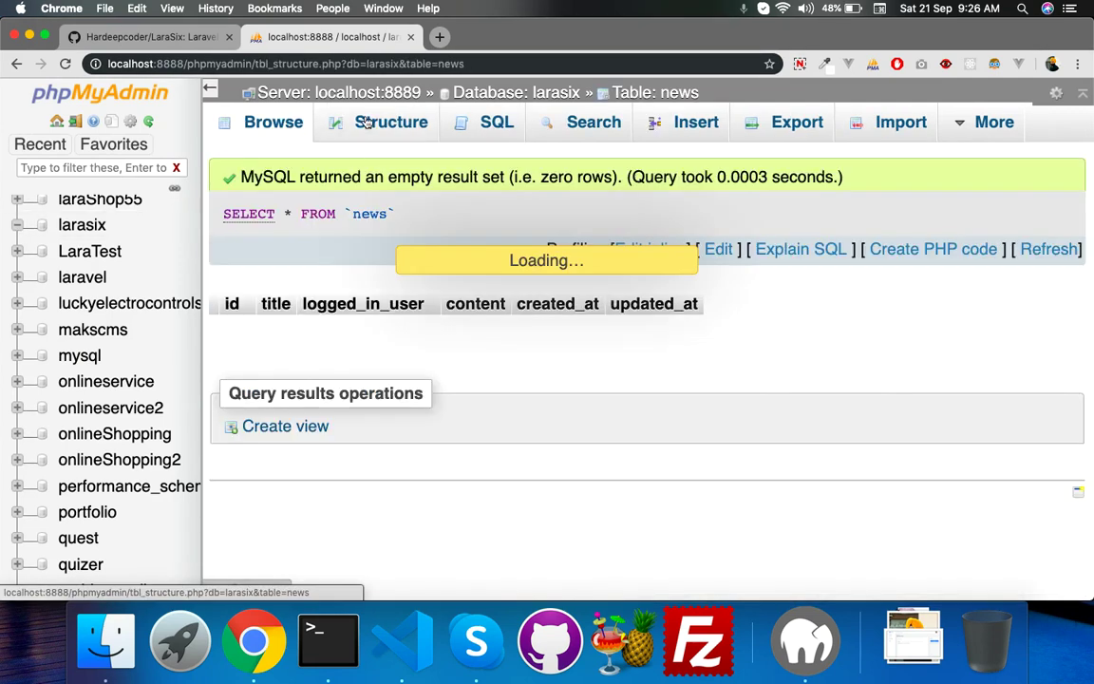
click(392, 121)
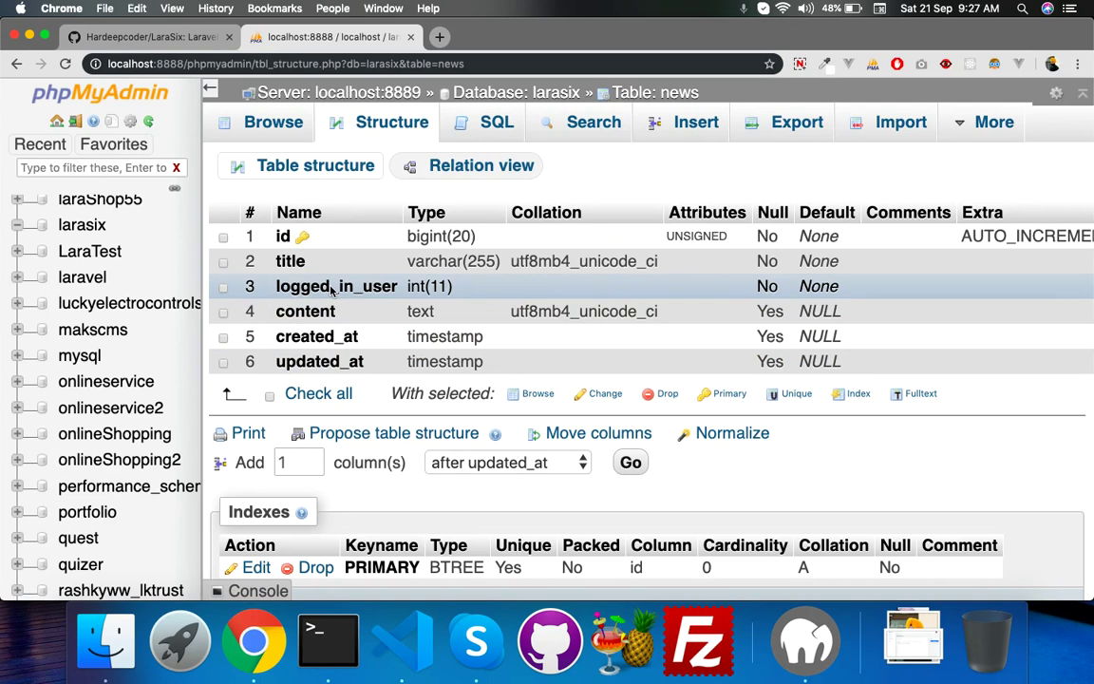
mouse_move(364, 302)
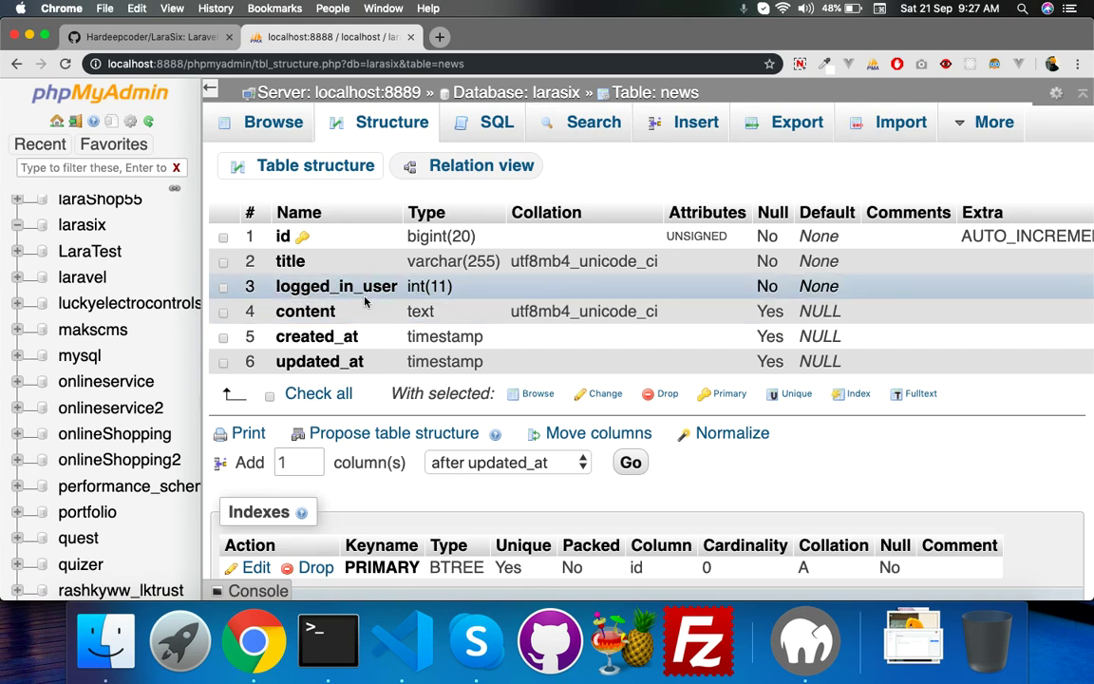
mouse_move(441, 100)
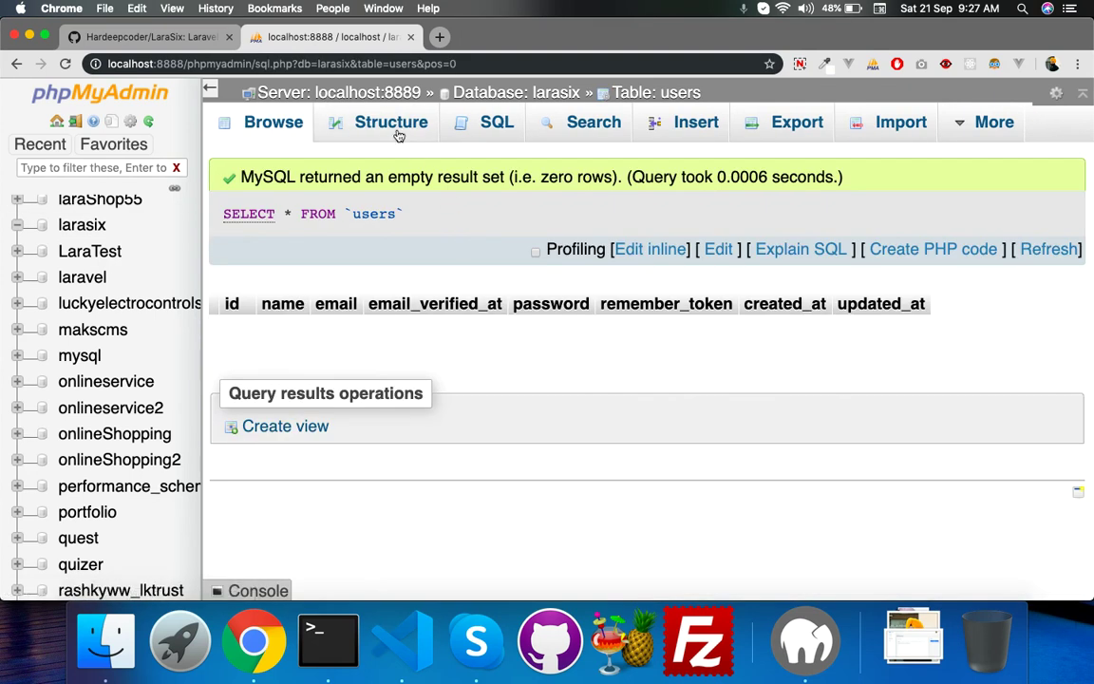
Add an INT column named role to users, then start a new tab for localhost:8888/larasix.
click(392, 122)
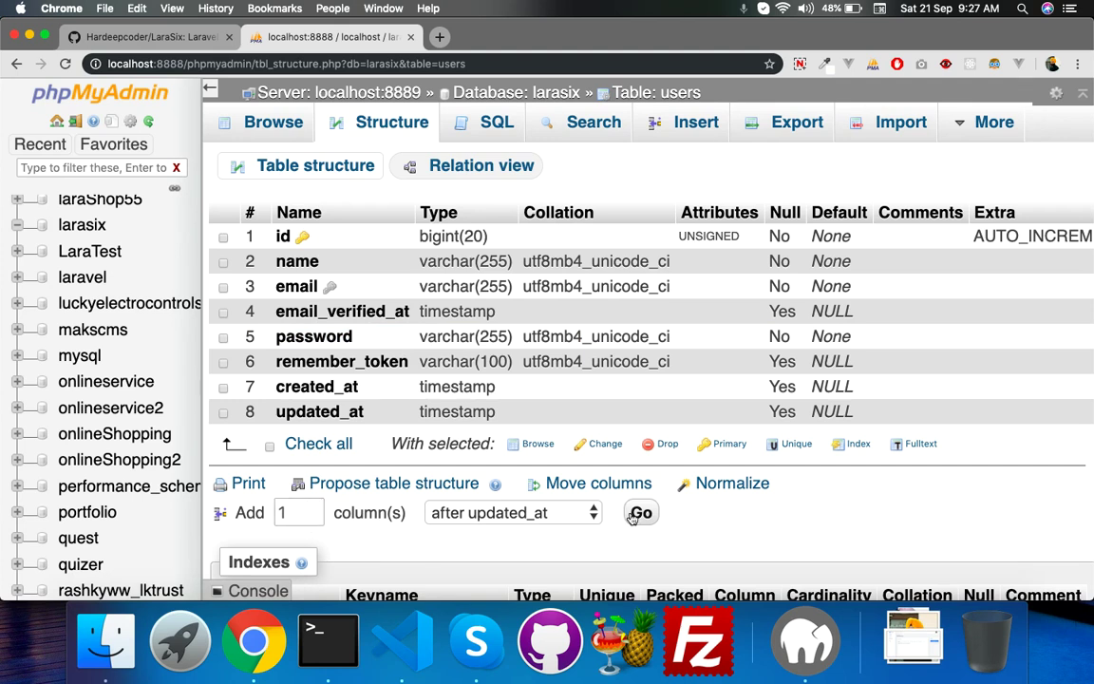
click(642, 513)
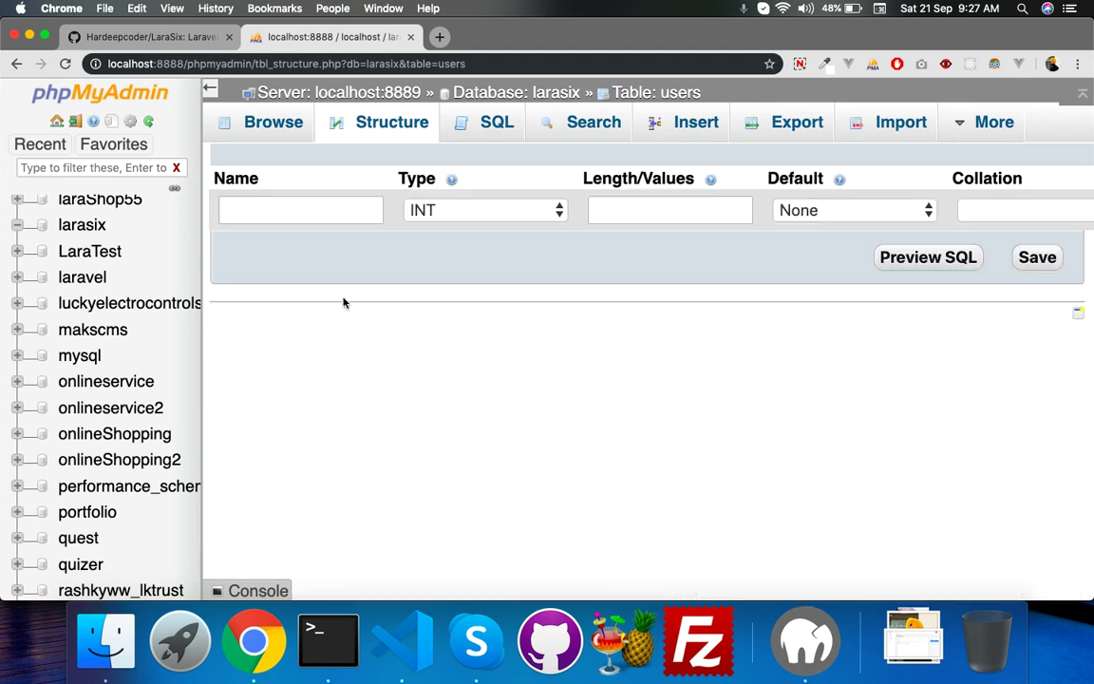
text(role)
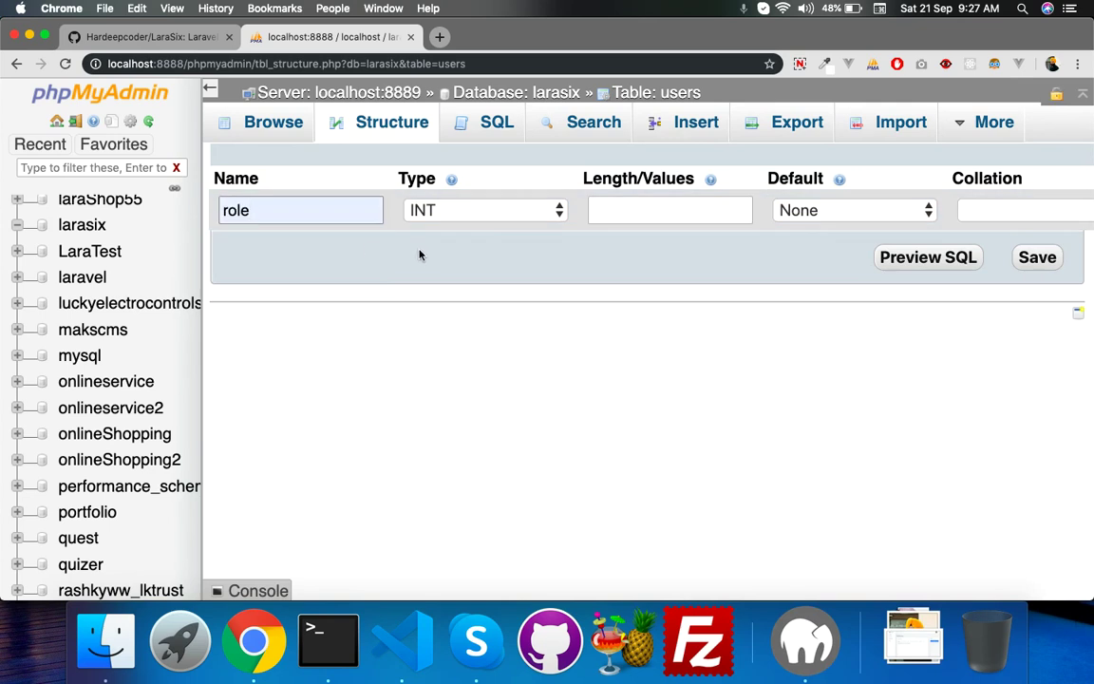
click(484, 209)
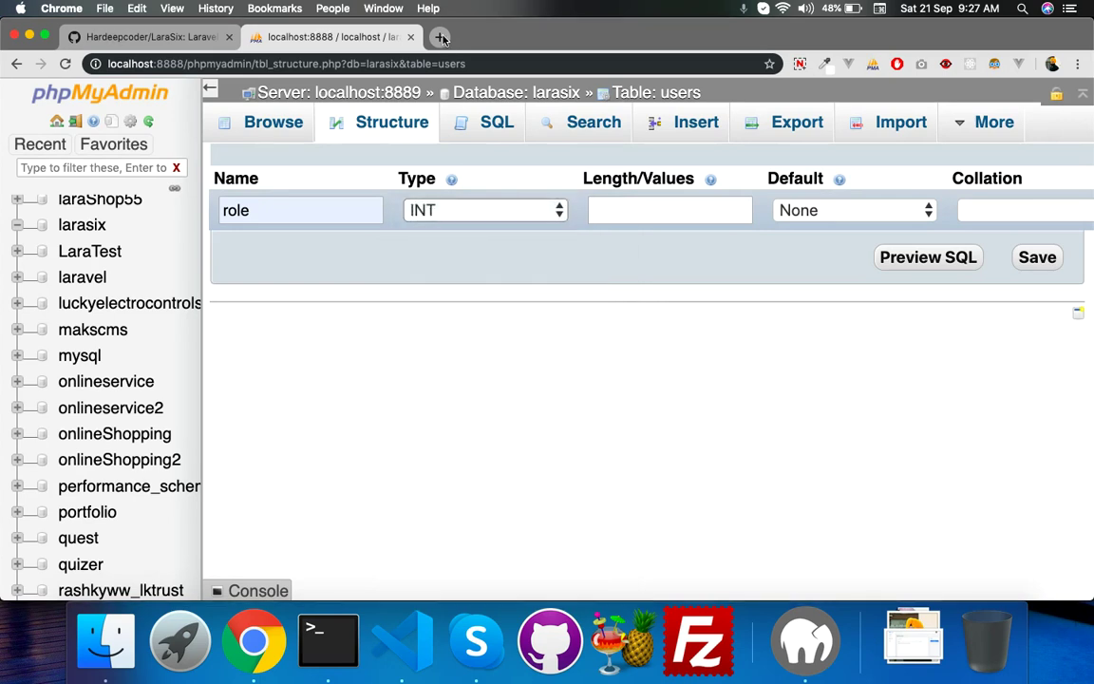
click(441, 38)
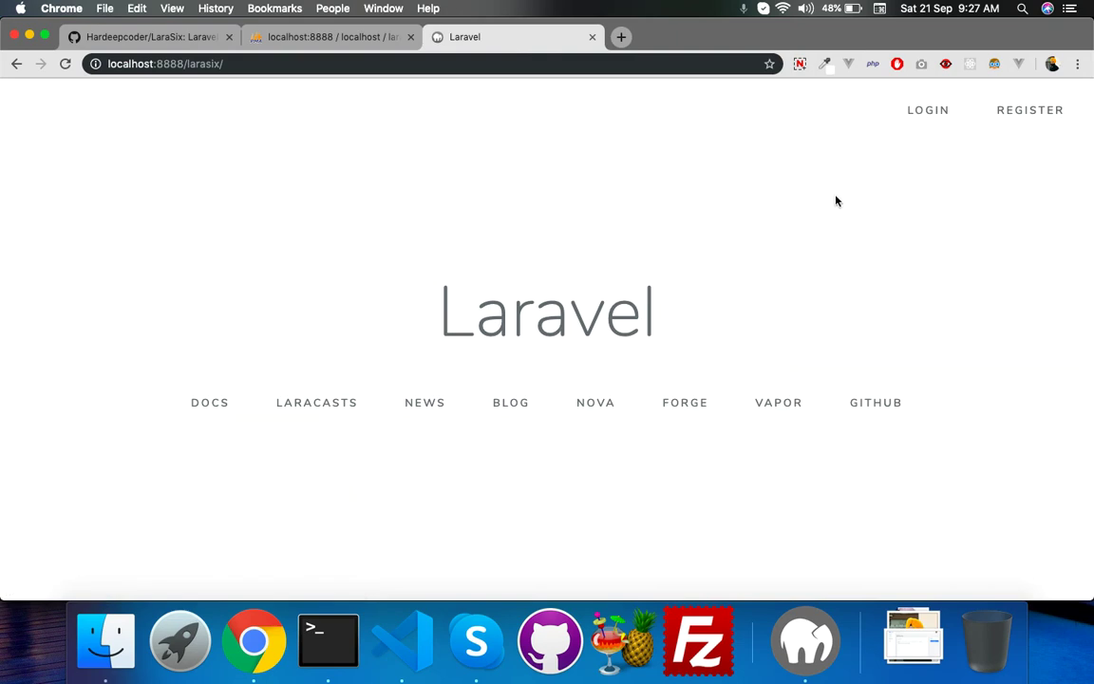
click(1030, 109)
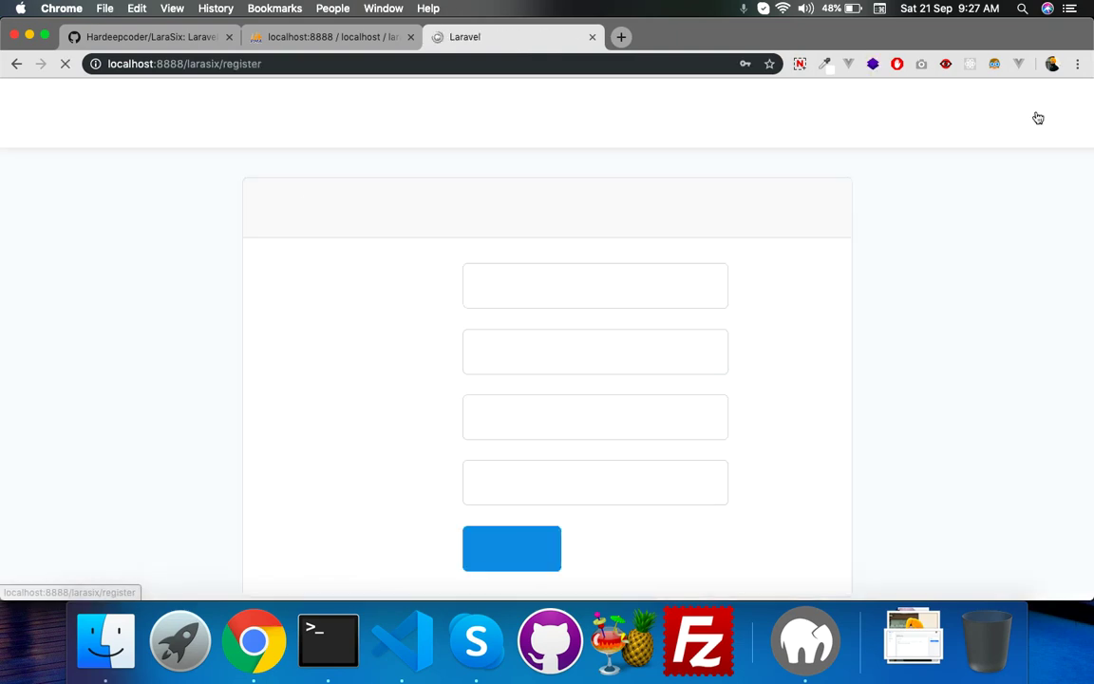
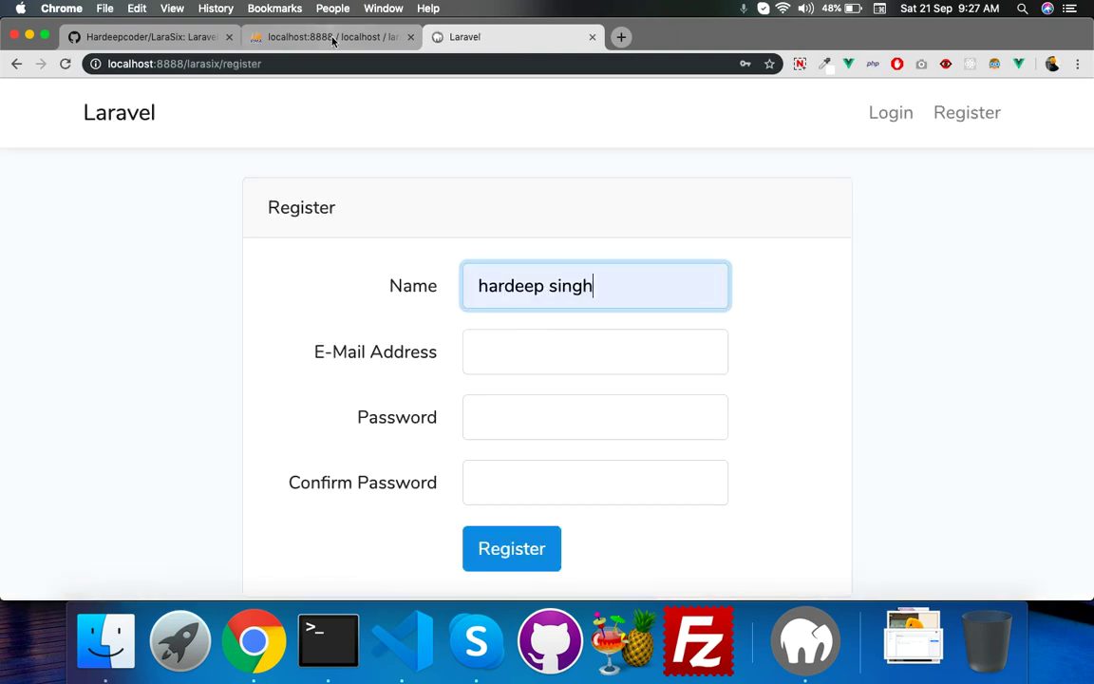
click(332, 36)
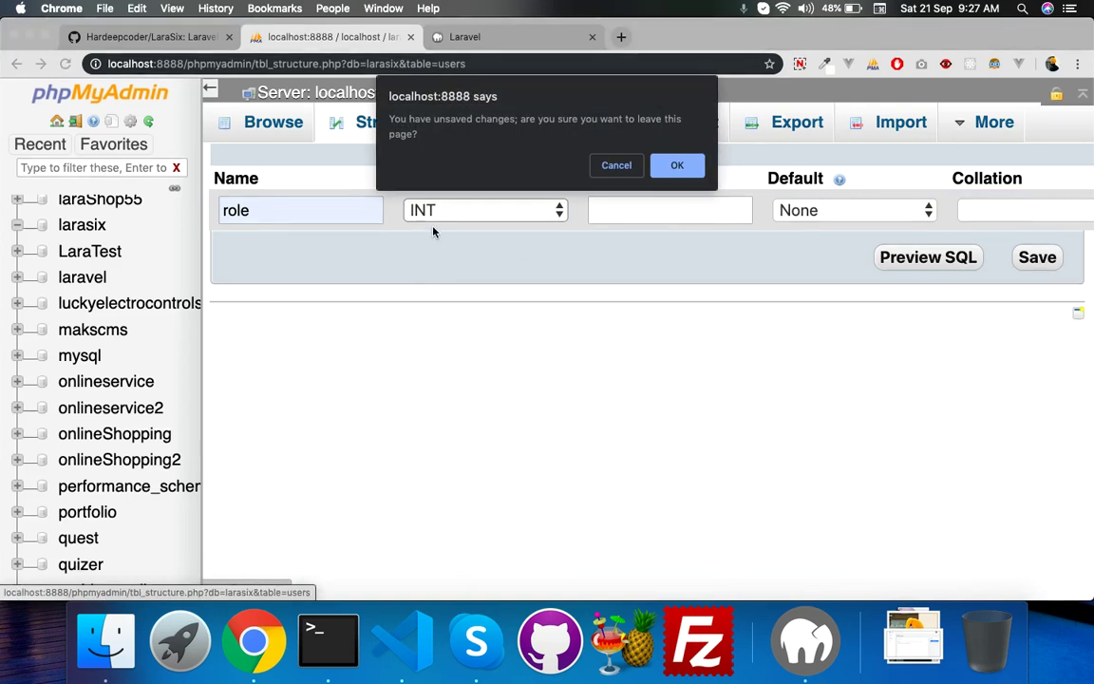
click(676, 163)
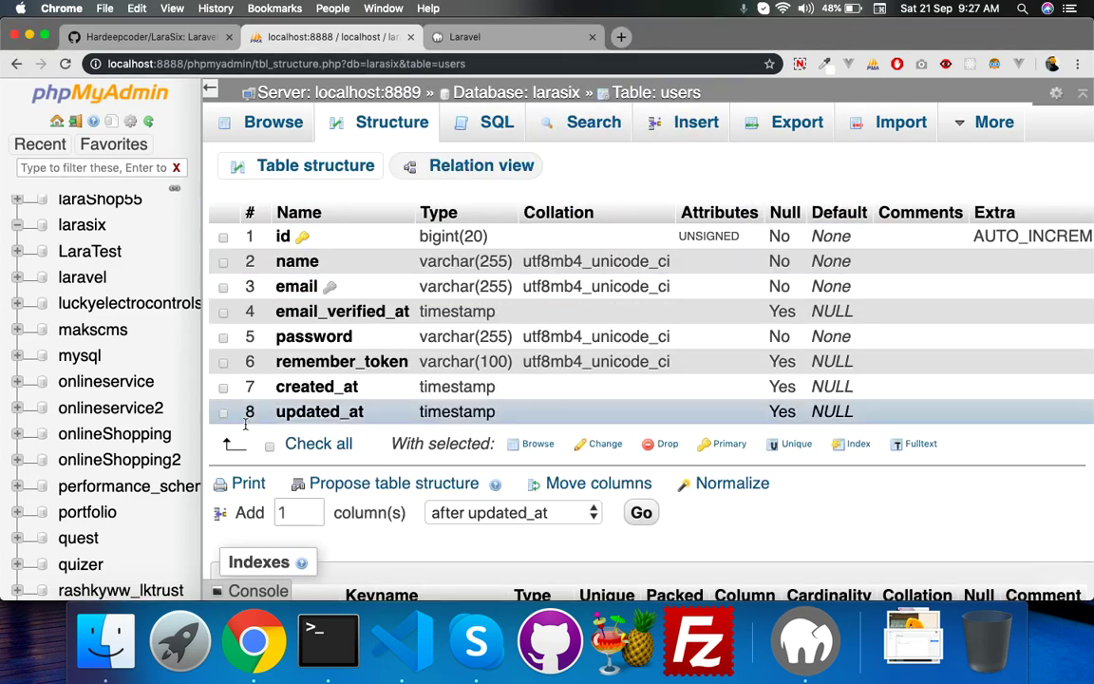
click(274, 122)
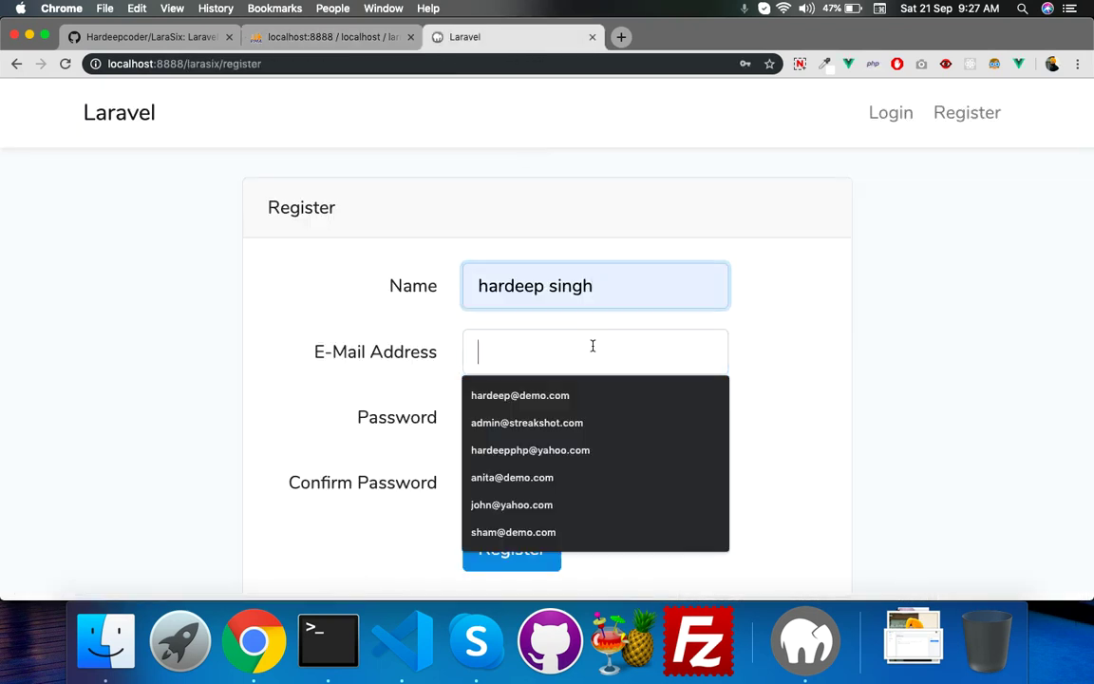
click(595, 418)
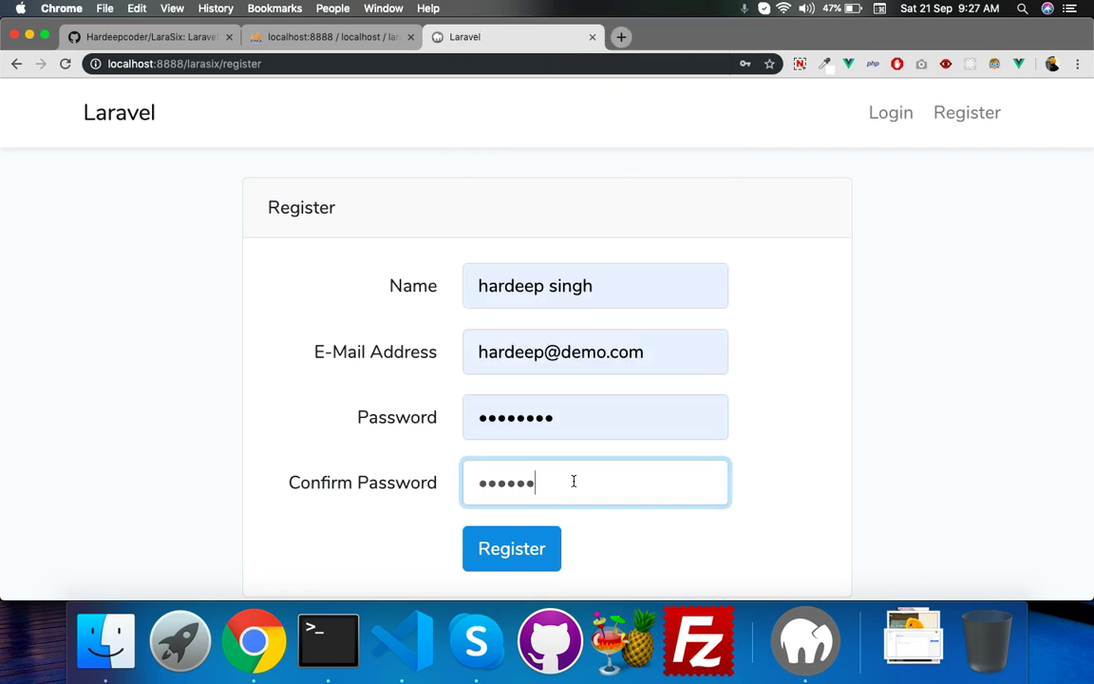
click(511, 547)
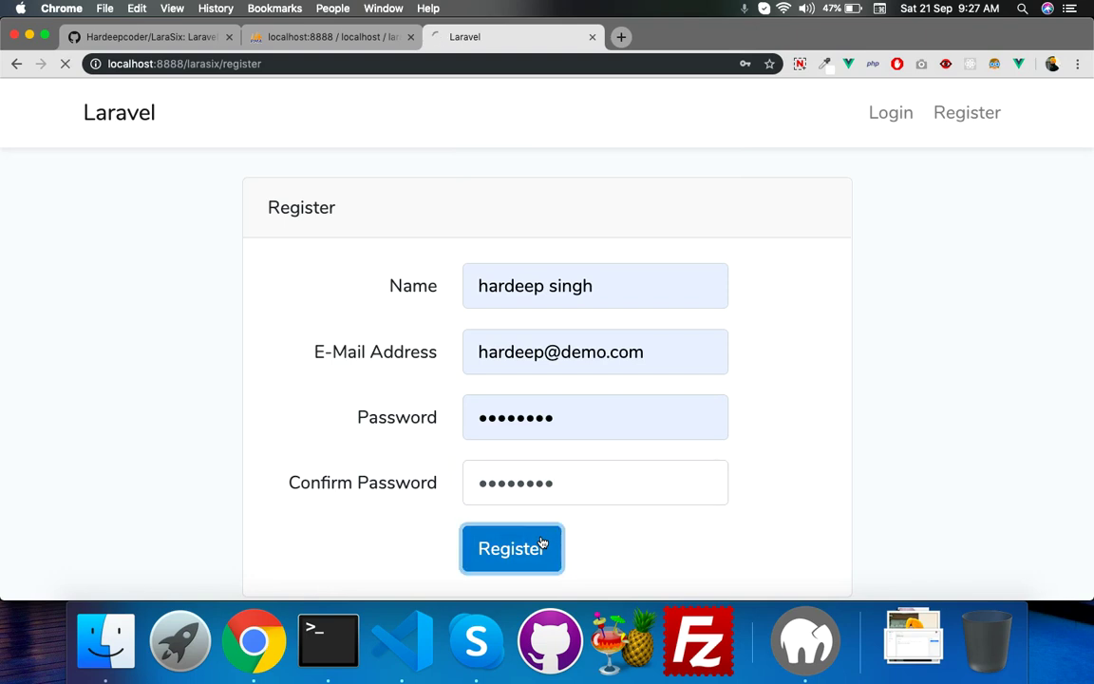
click(330, 36)
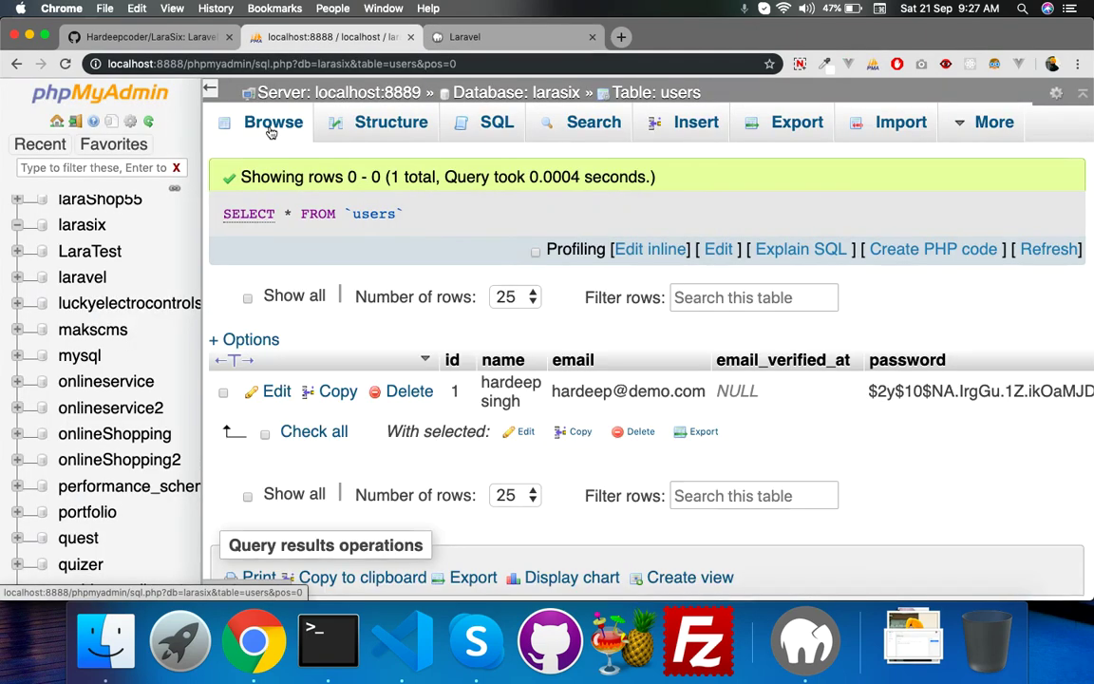
scroll(right, 3)
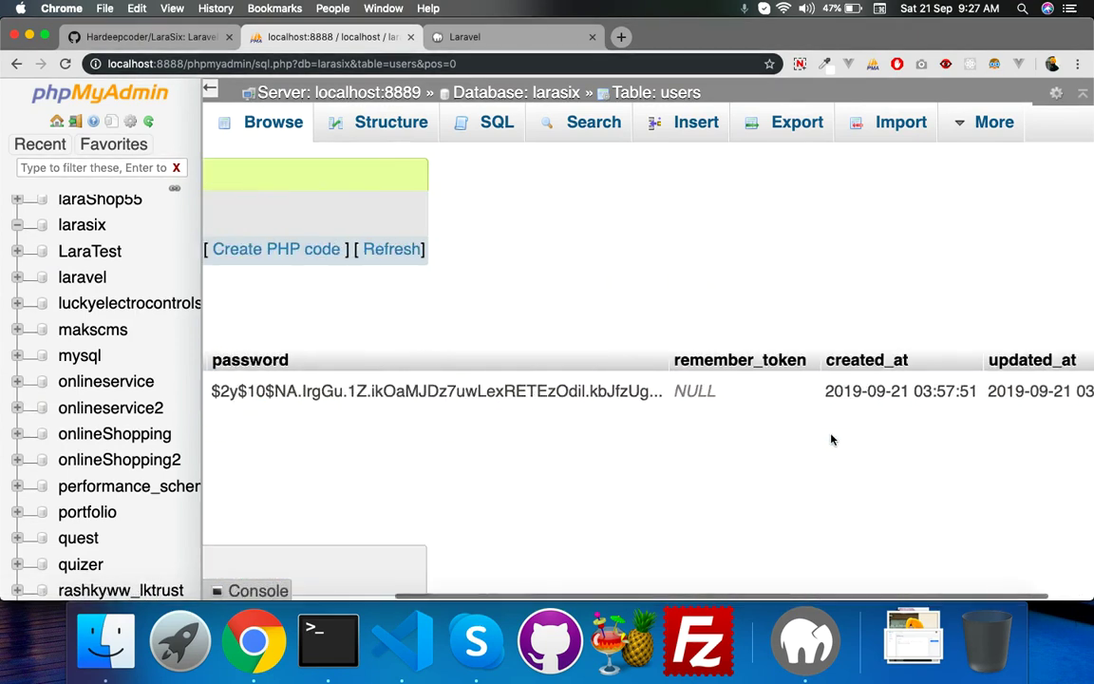
click(391, 121)
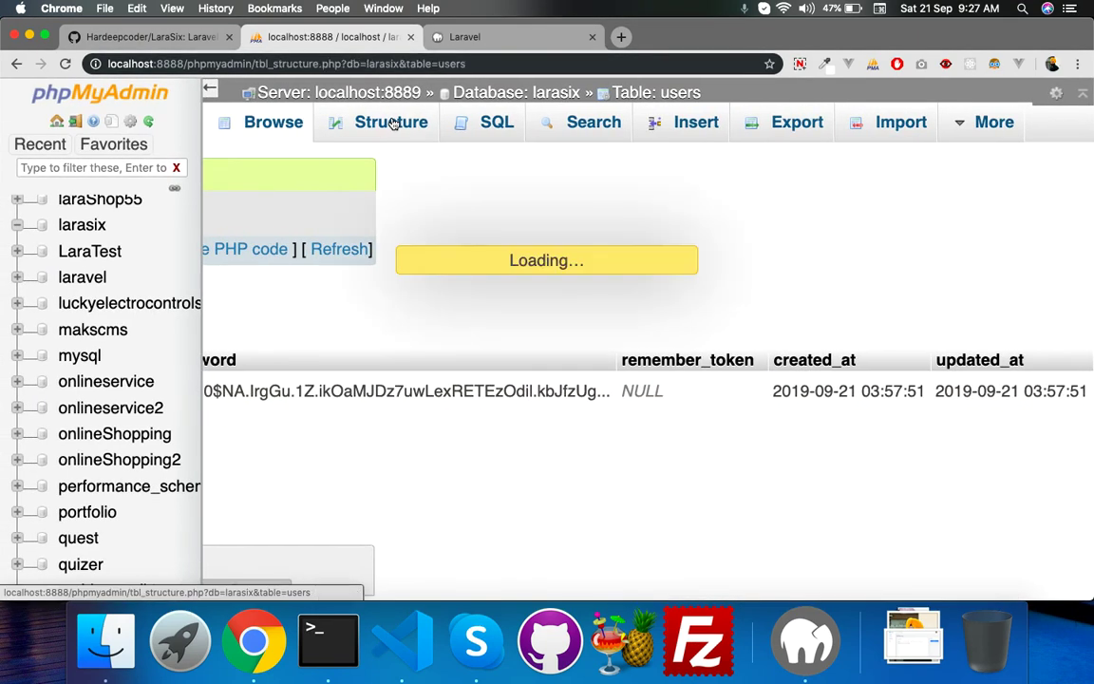
click(391, 122)
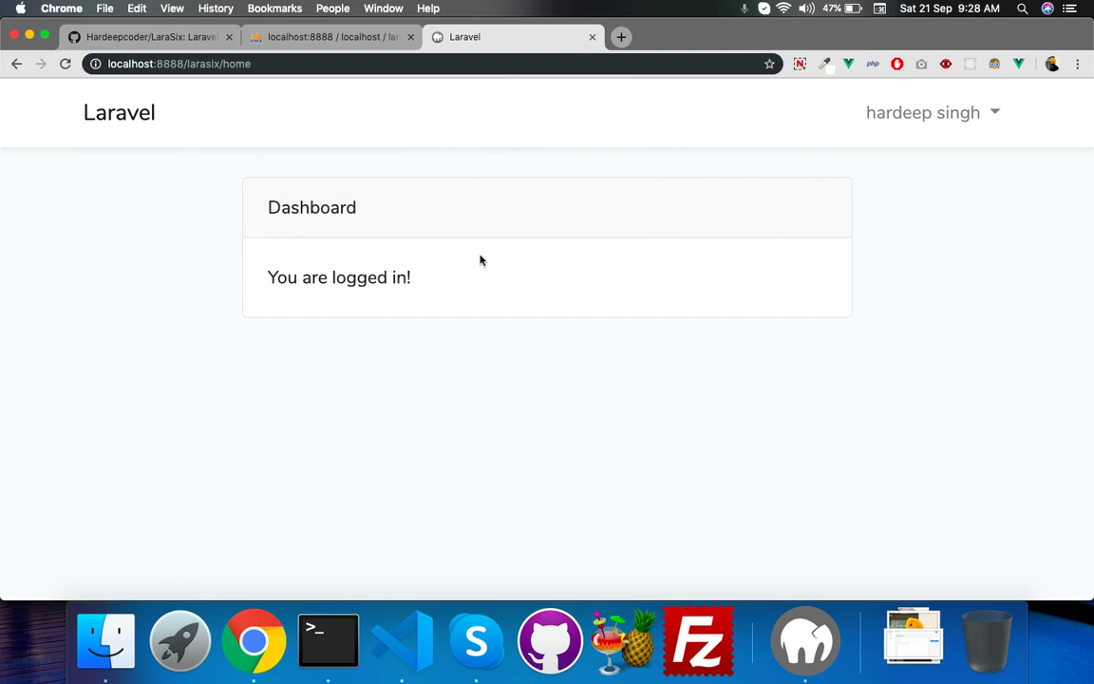
Add column 'role' VARCHAR(255) allowing NULL to users and save the change.
click(331, 36)
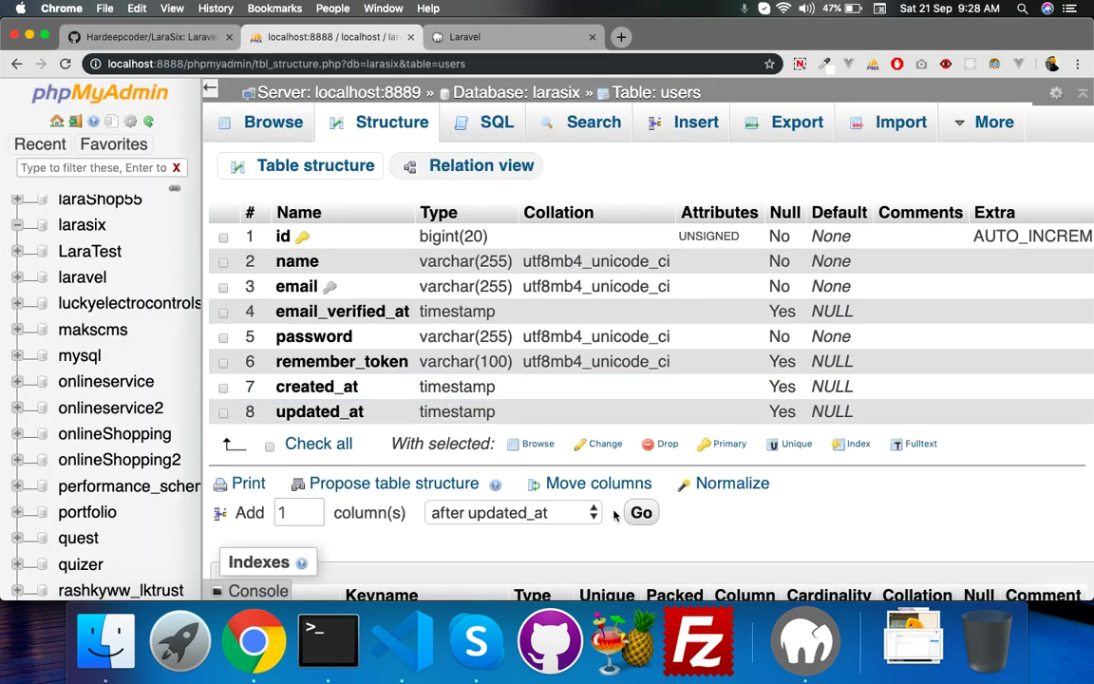
click(642, 513)
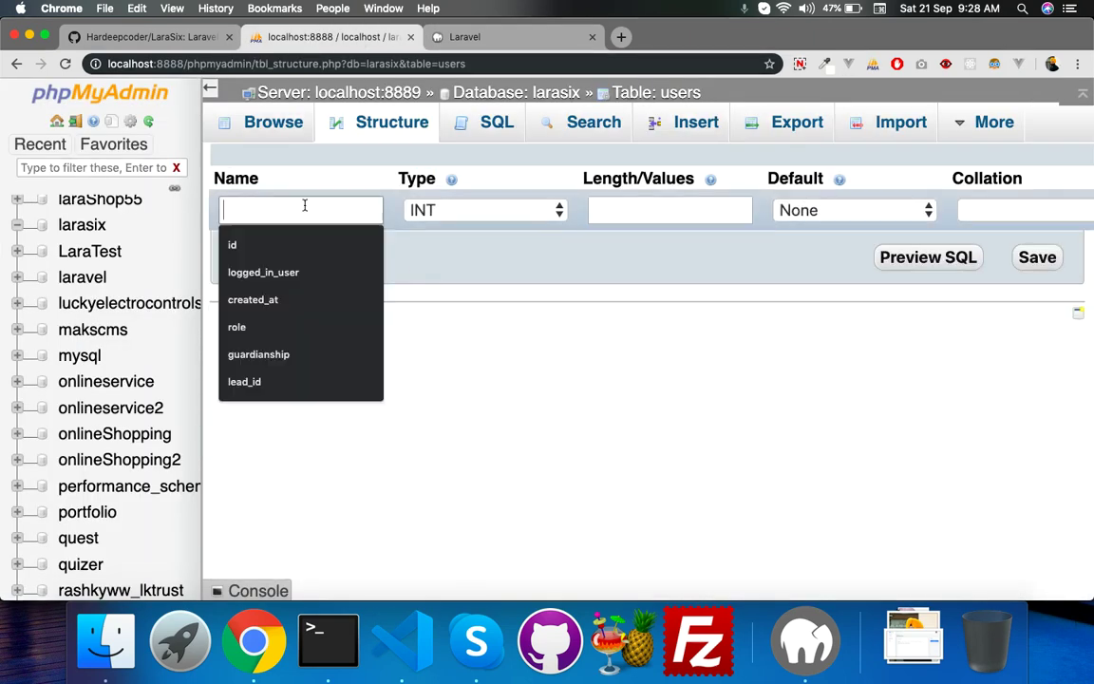
click(235, 326)
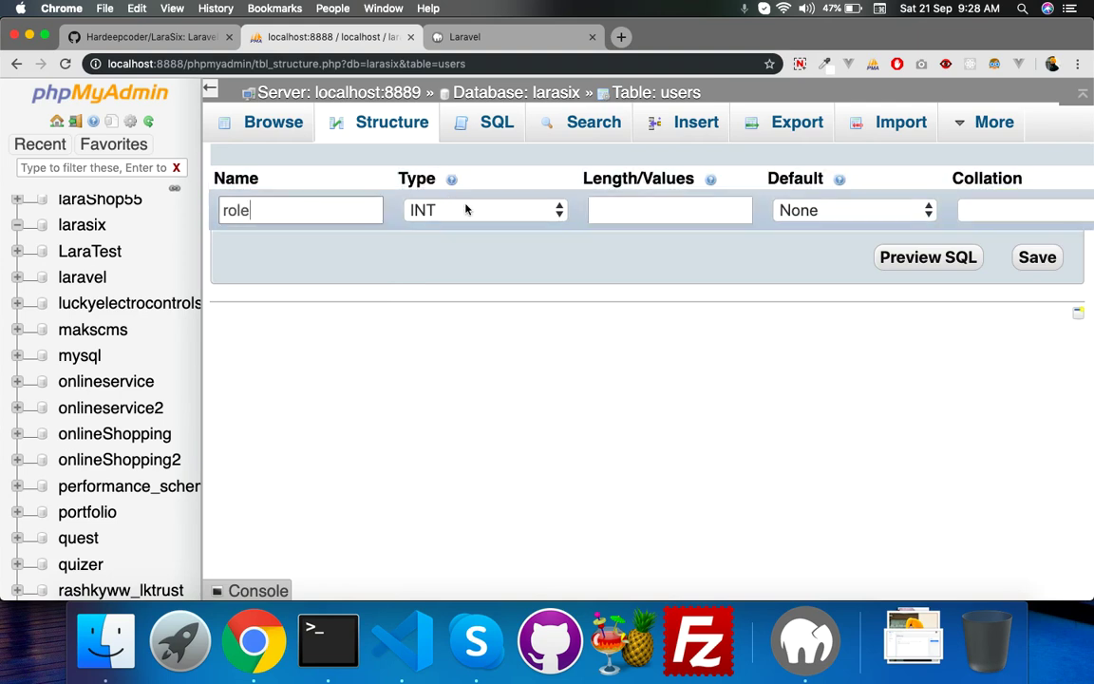
text(255)
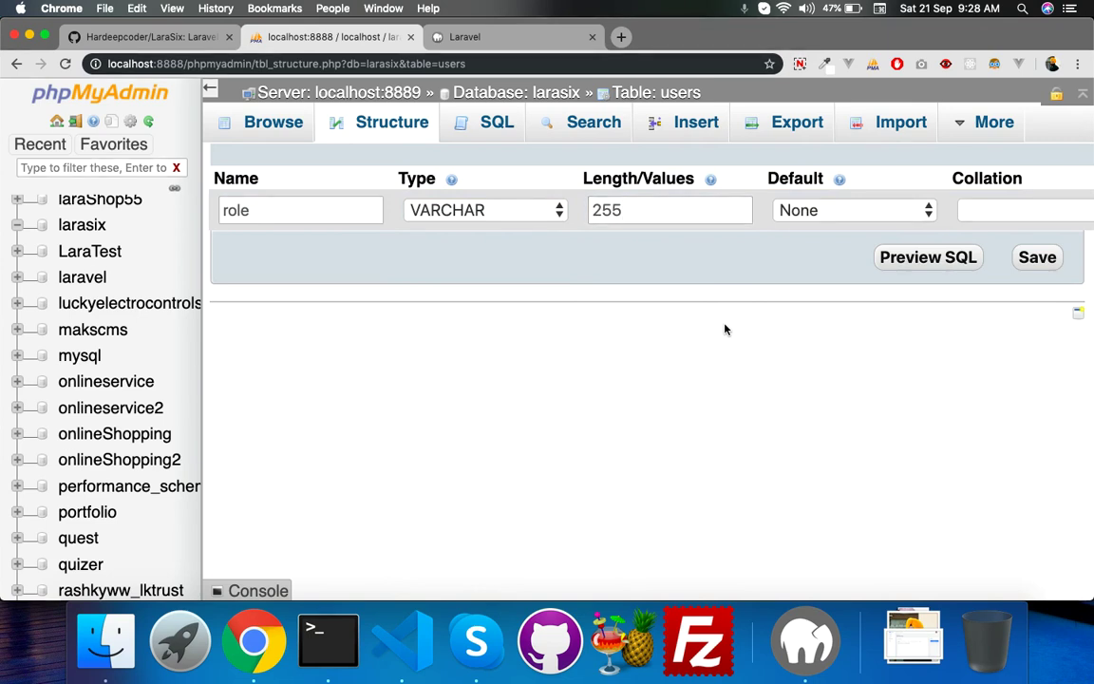
scroll(right, 3)
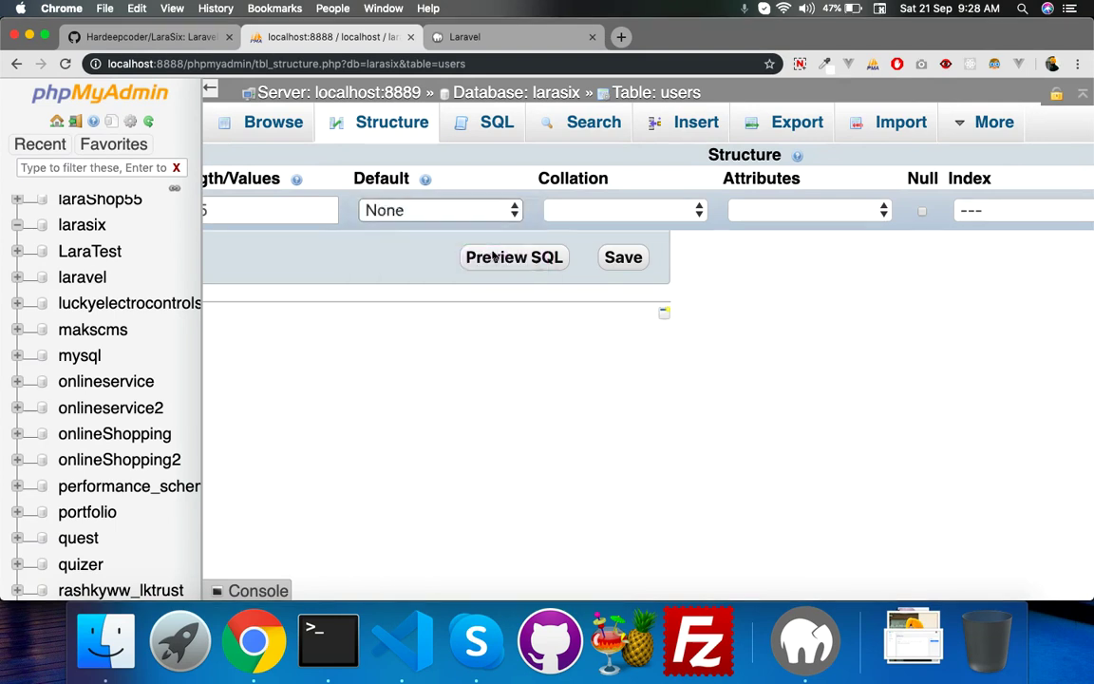
click(623, 256)
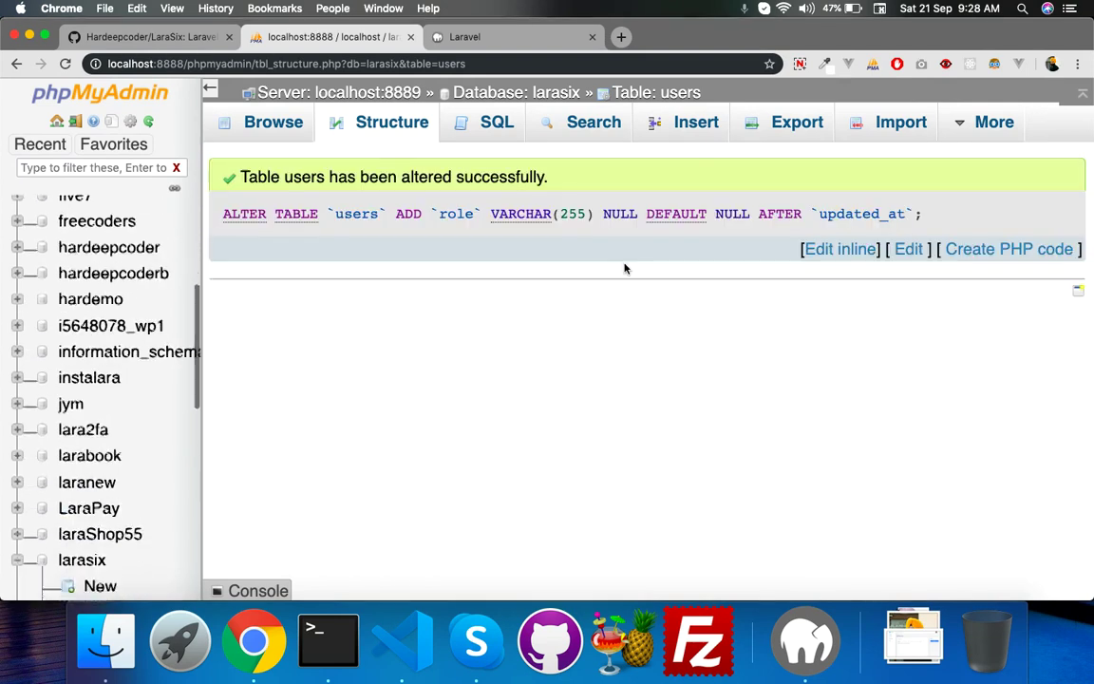
click(274, 122)
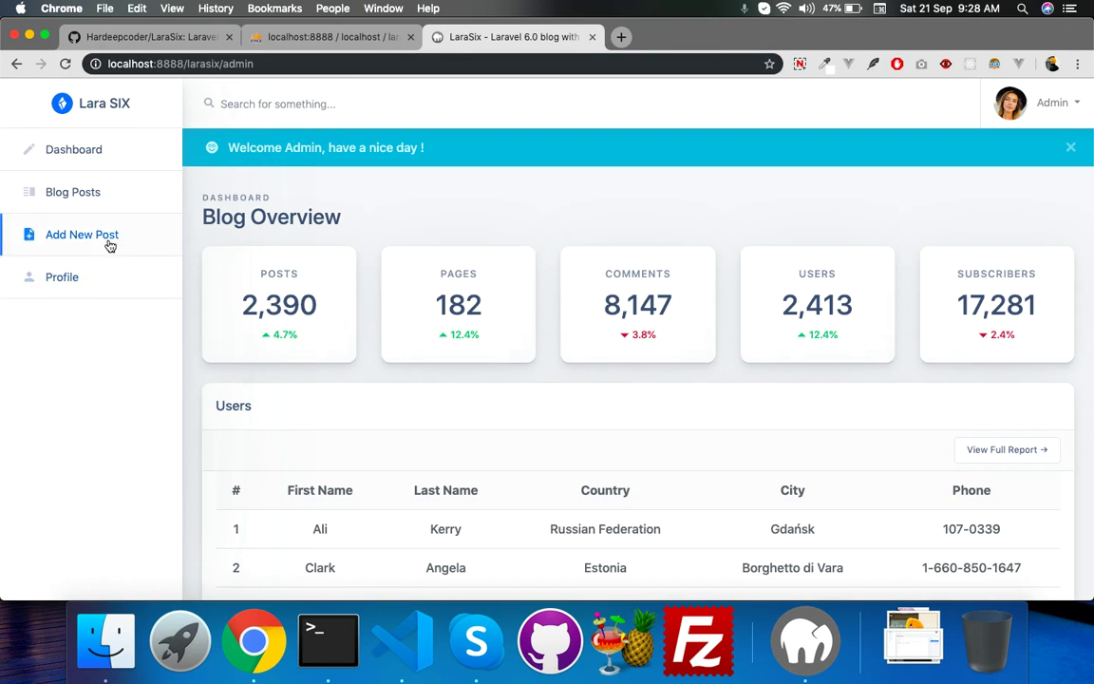
Visit Add New Post, check the GitHub repo, then load localhost:8888/larasix/ welcome page.
click(82, 236)
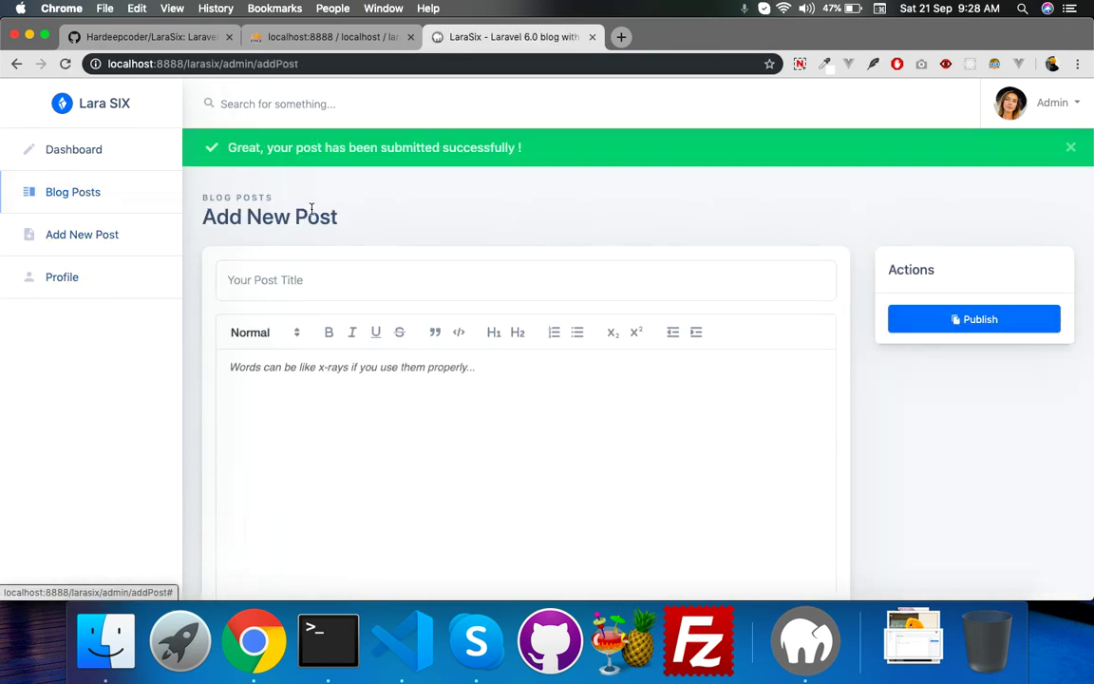
click(148, 36)
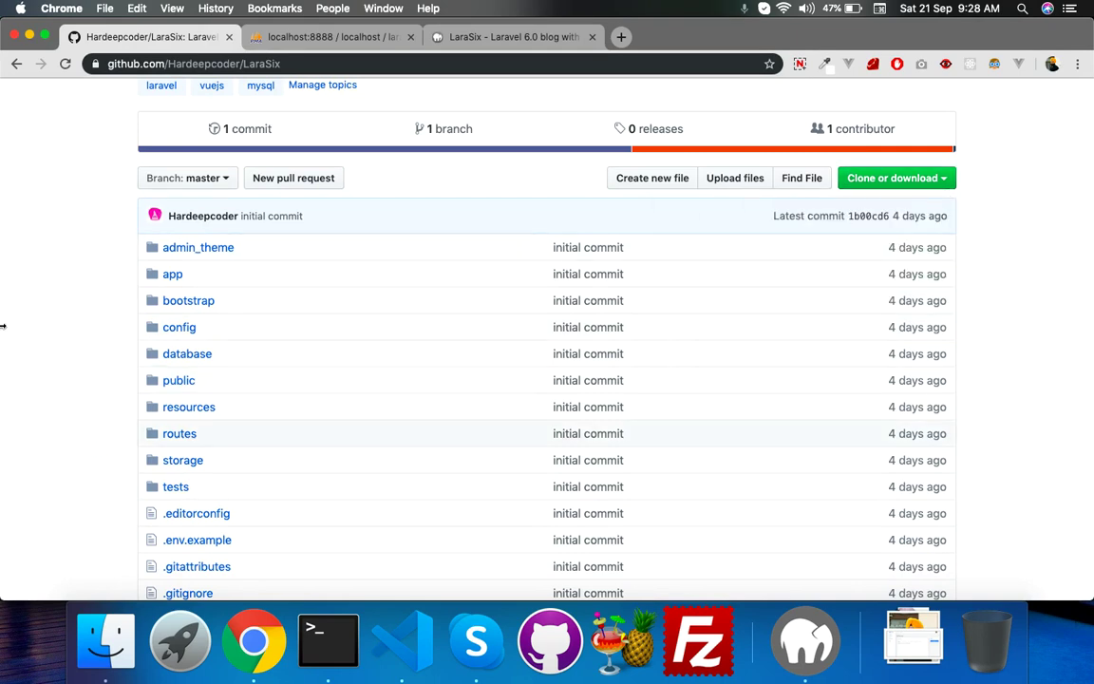
click(327, 38)
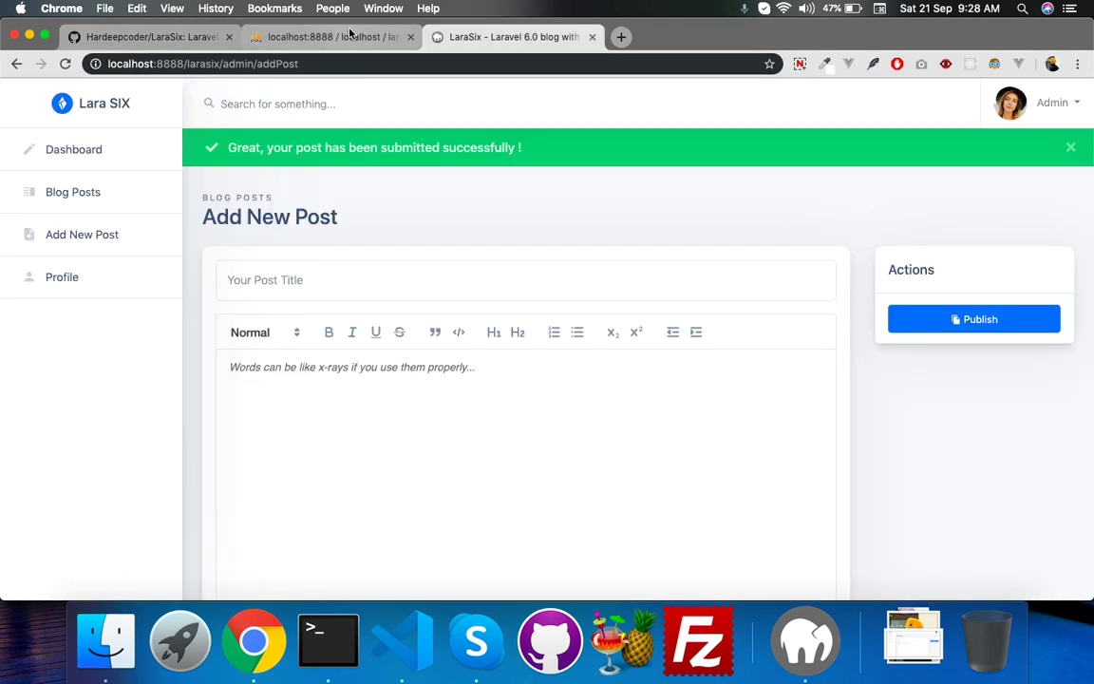
click(1052, 102)
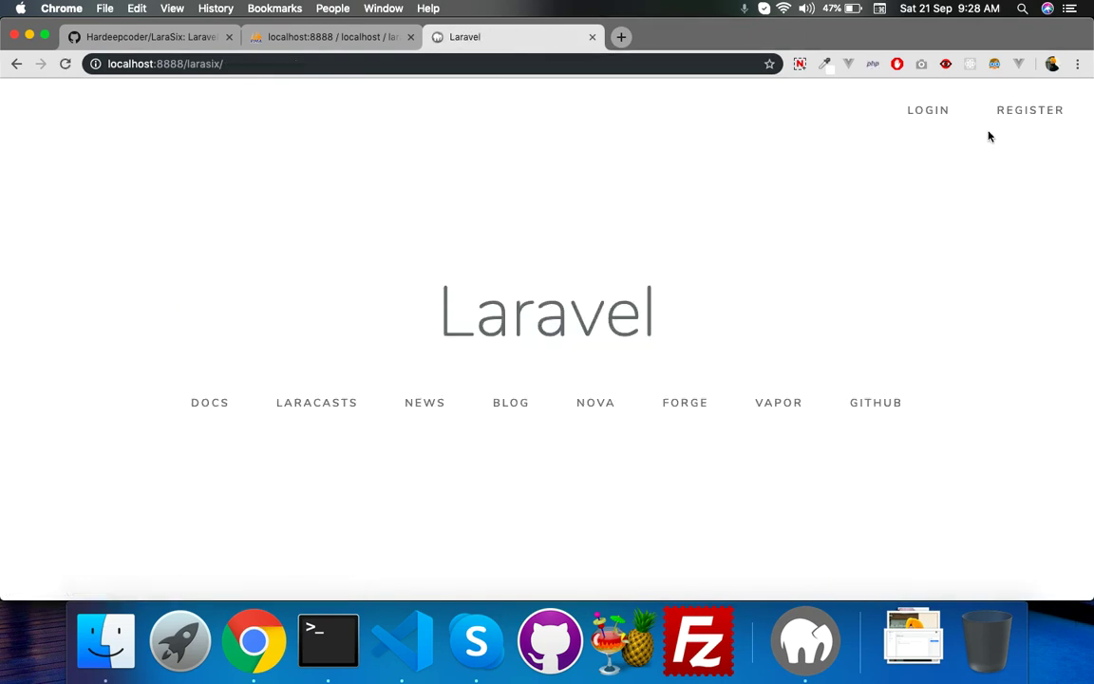
click(1029, 108)
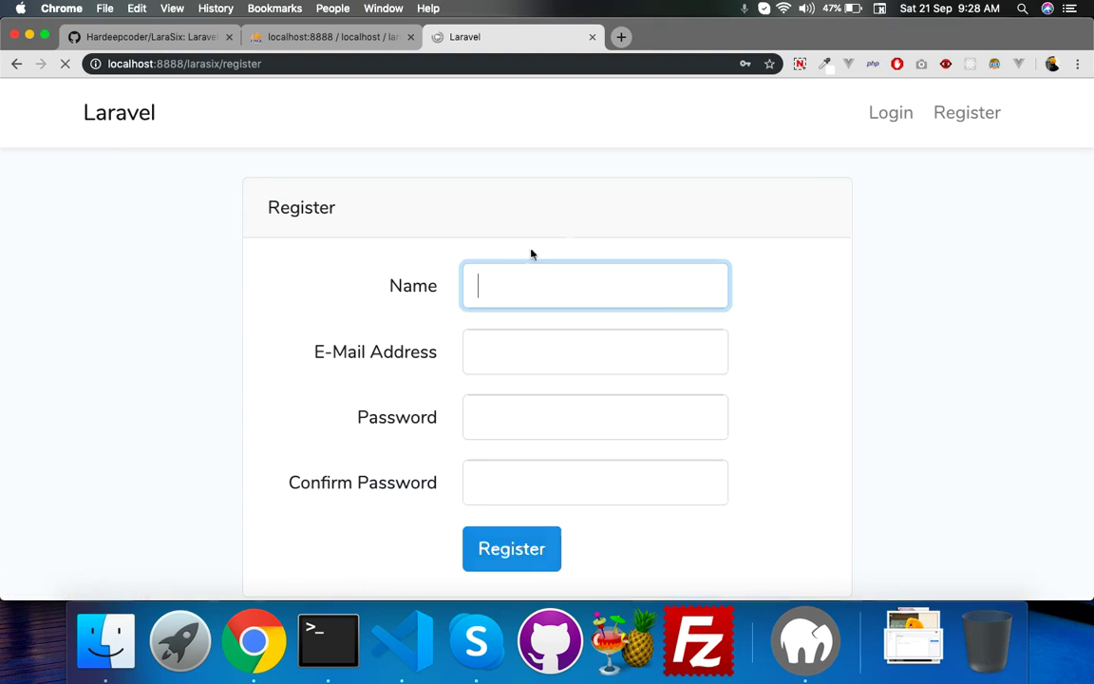
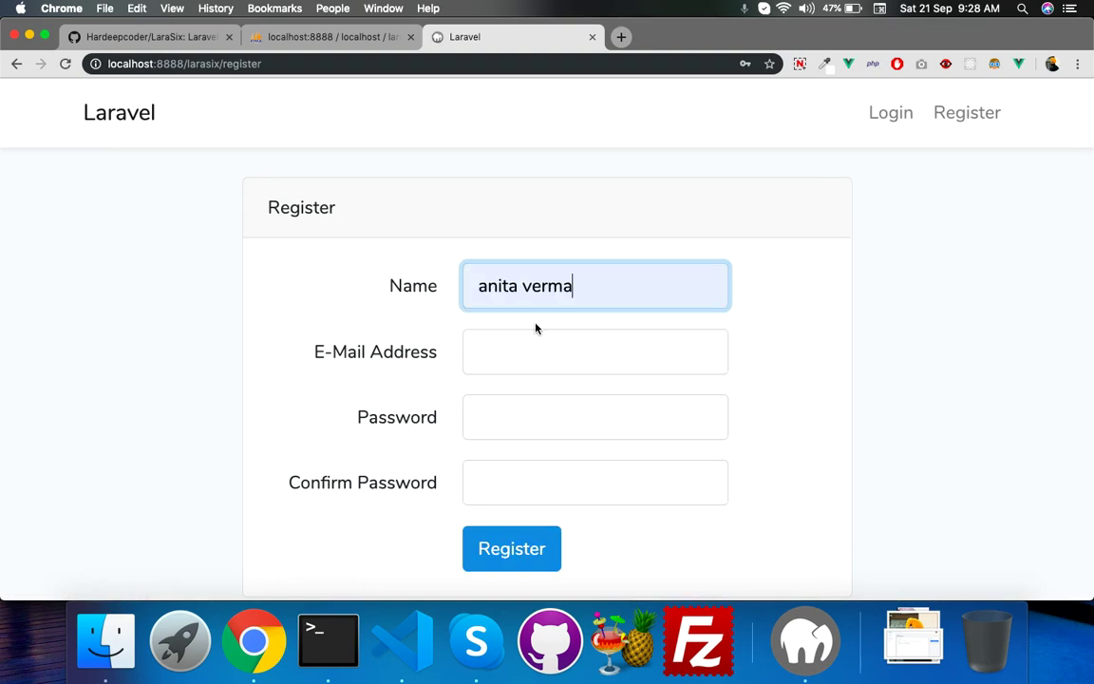
click(597, 351)
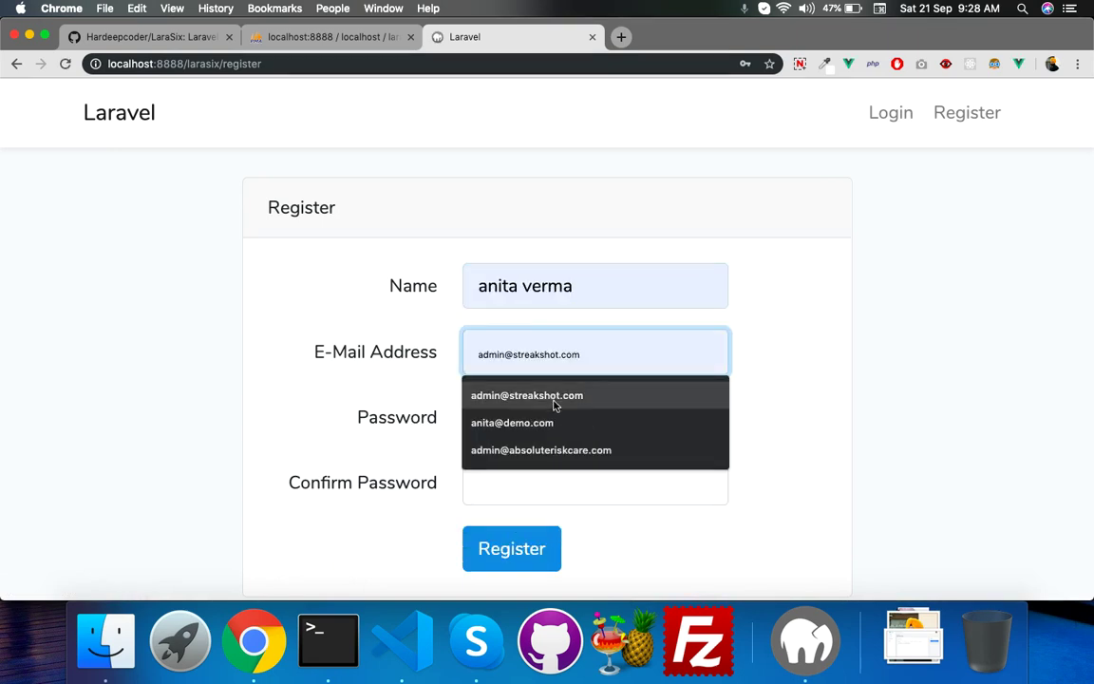
text(••••)
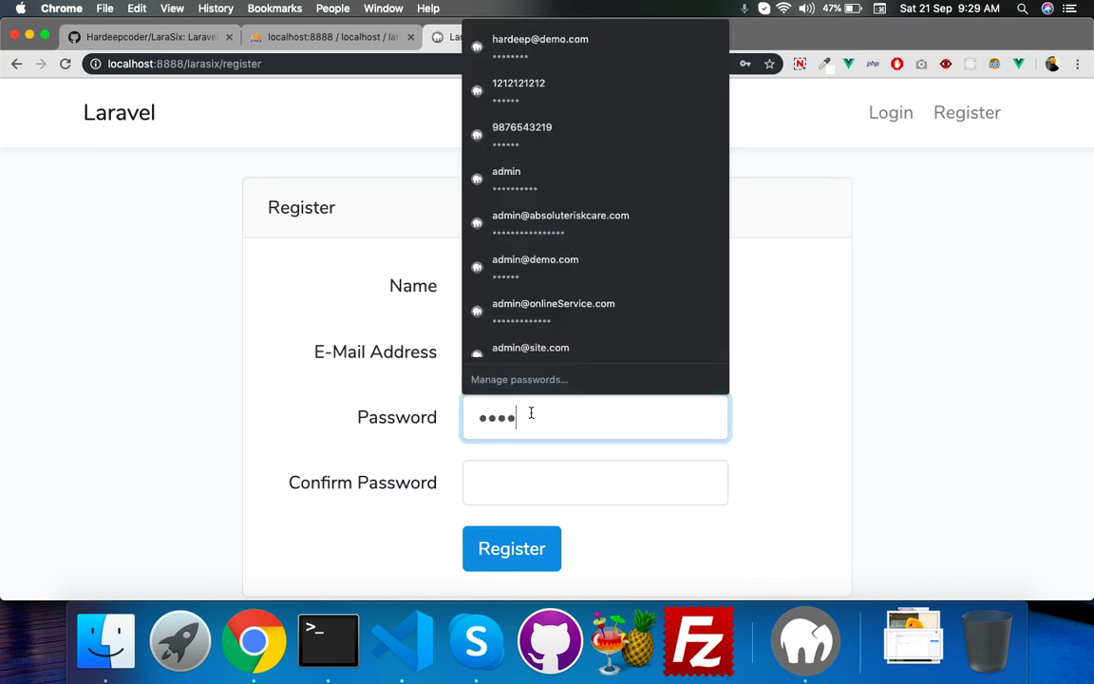
click(597, 483)
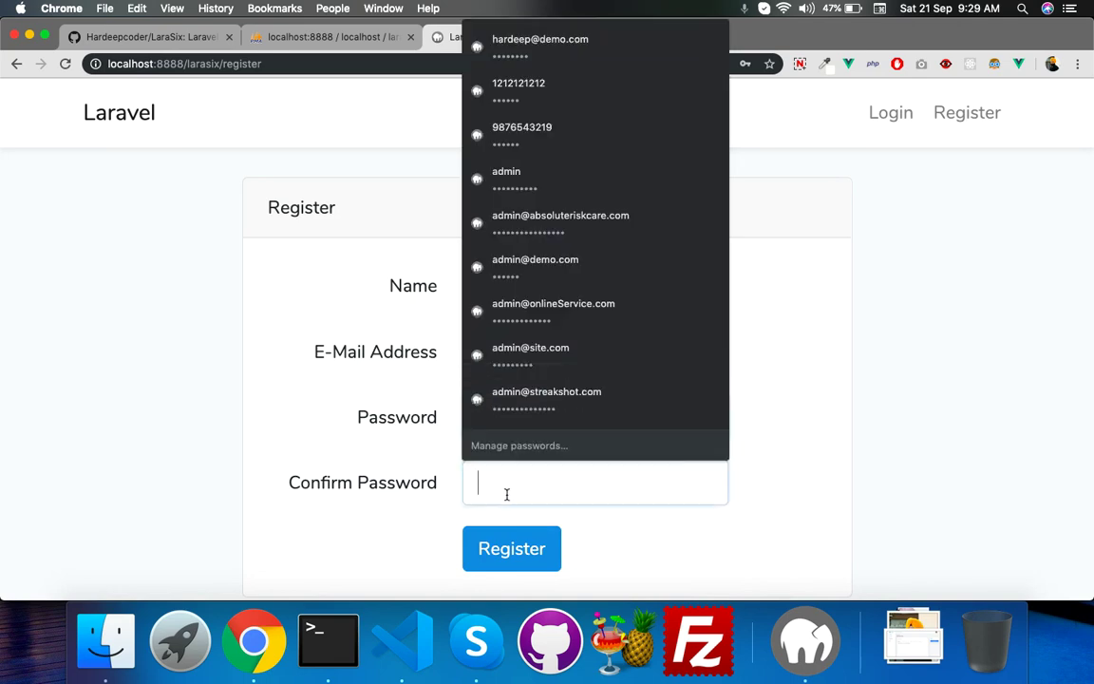
text(•••••••)
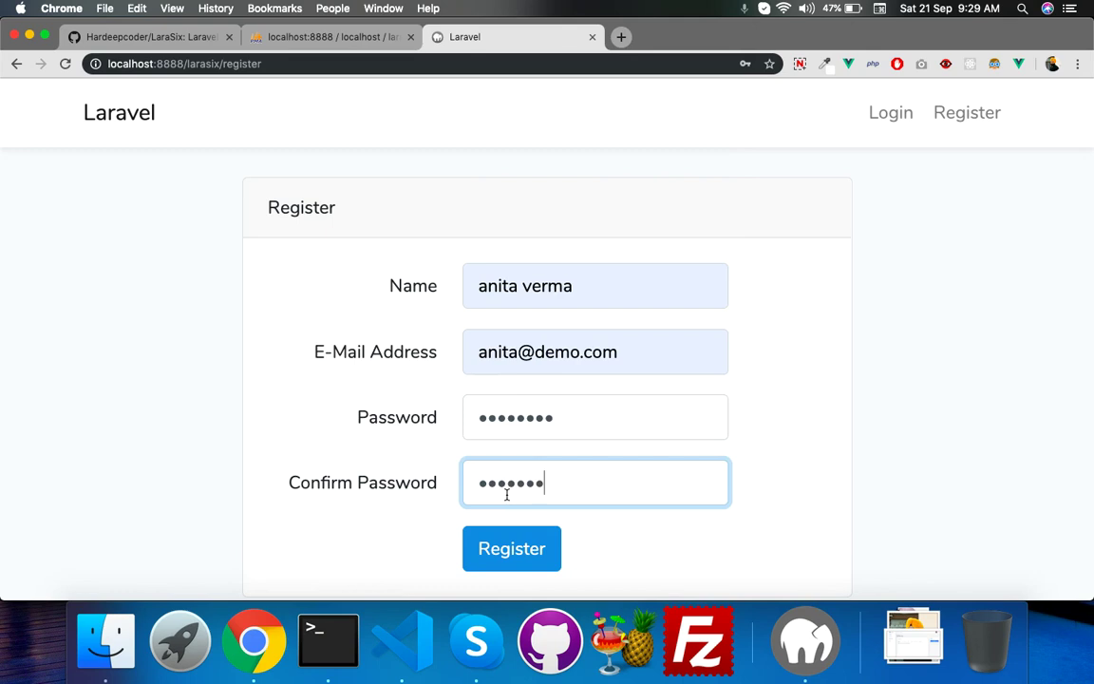
click(511, 547)
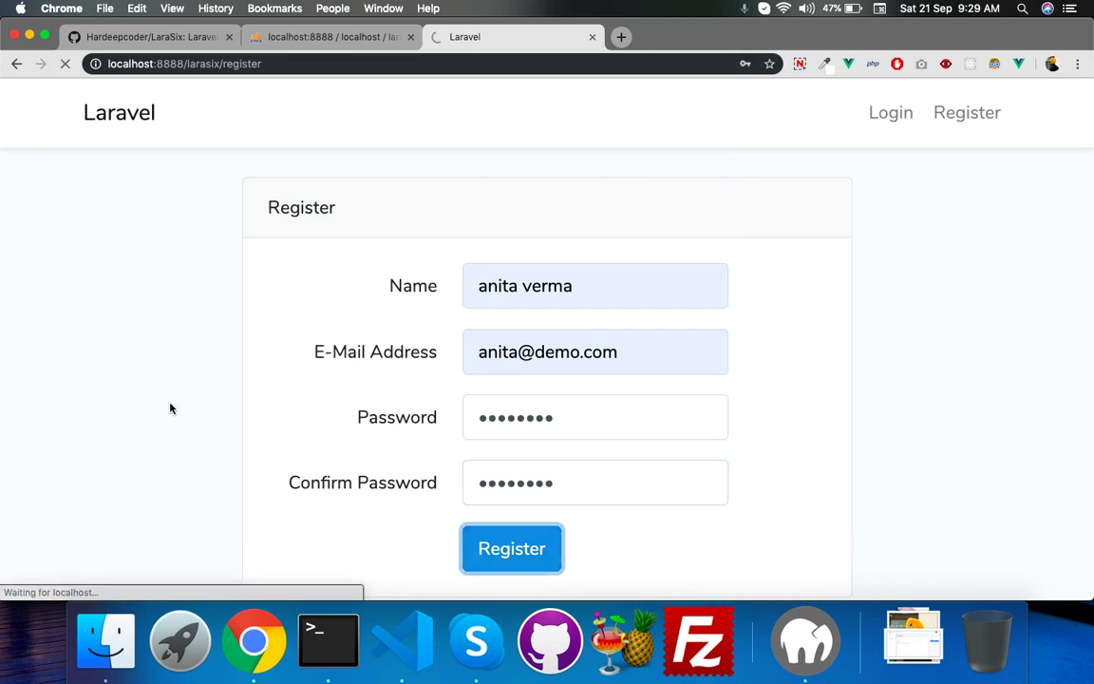
click(513, 547)
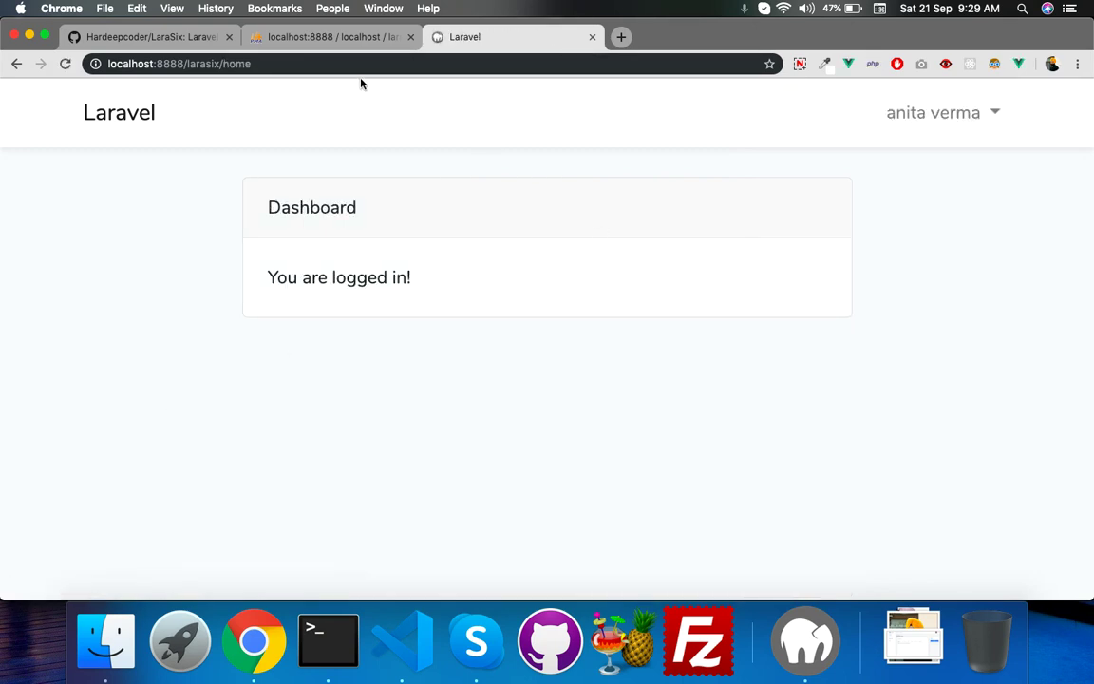
click(331, 36)
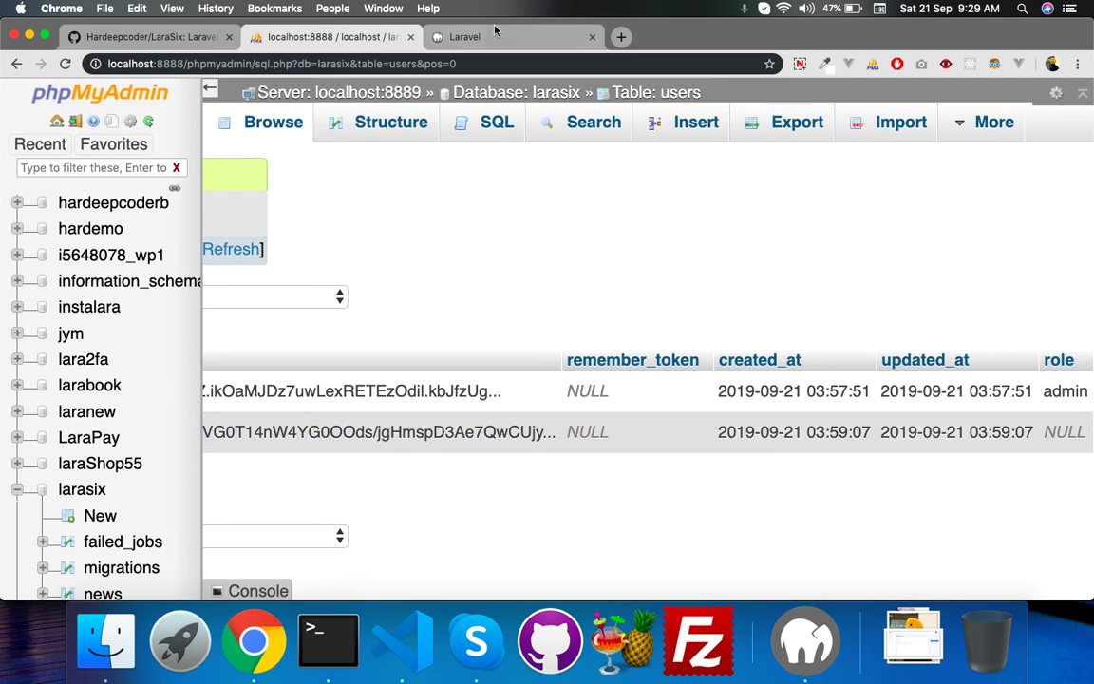
Browse the users table showing both users, only hardeep having the admin role.
click(512, 38)
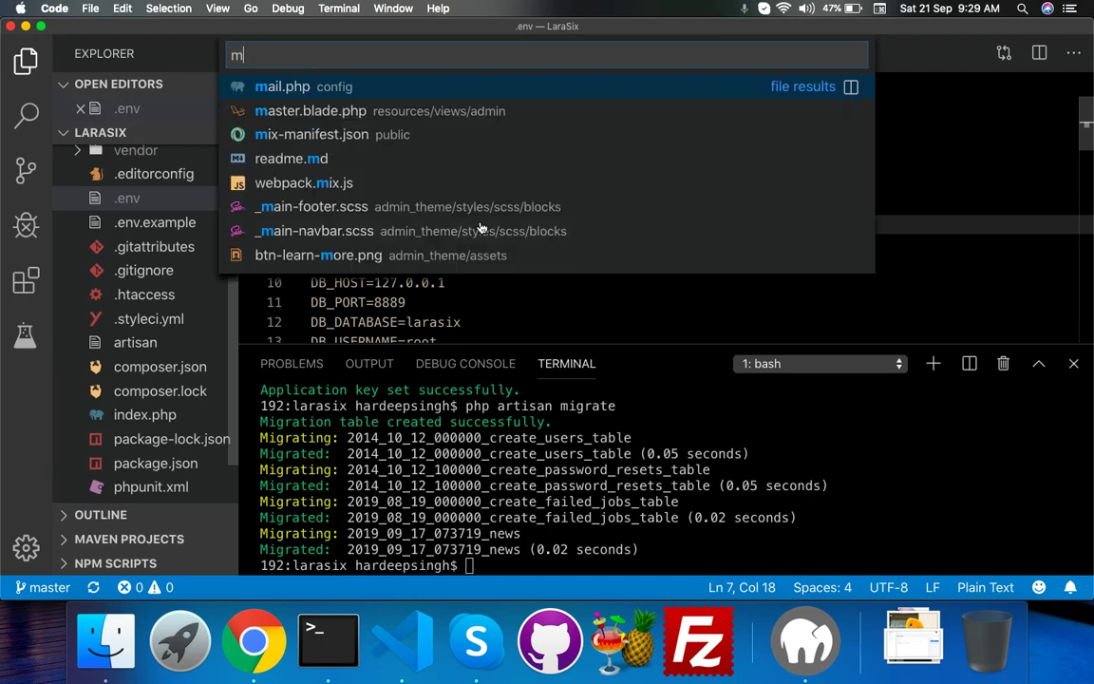
Locate admin.php middleware via quick search and view its admin-role redirect logic.
text(ain)
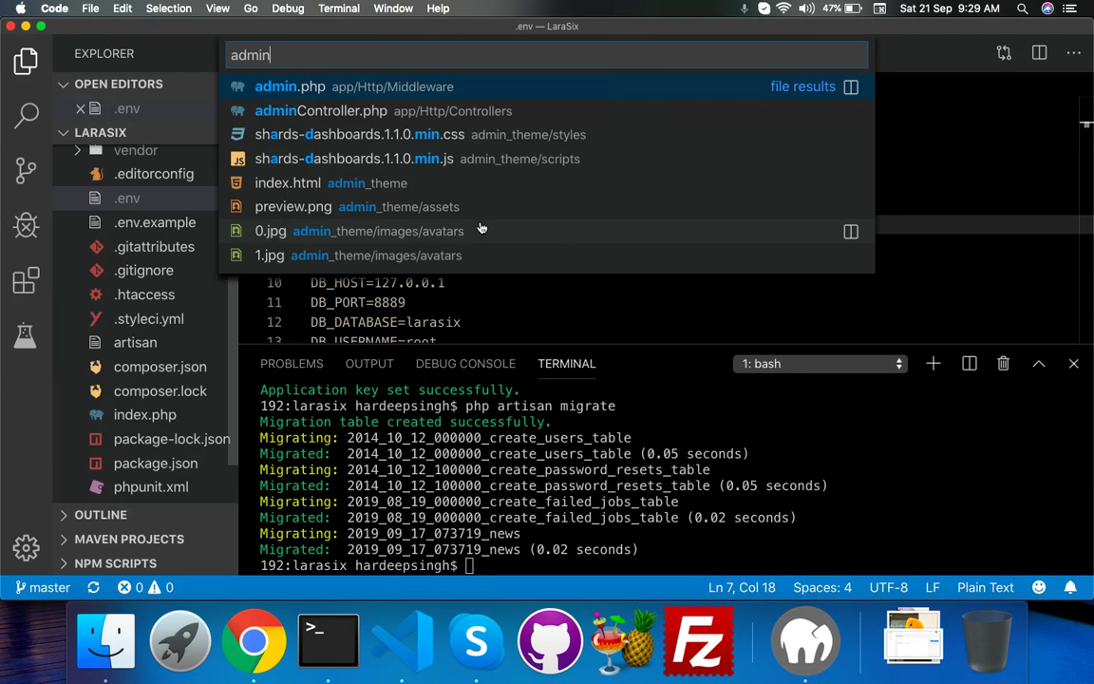
click(275, 87)
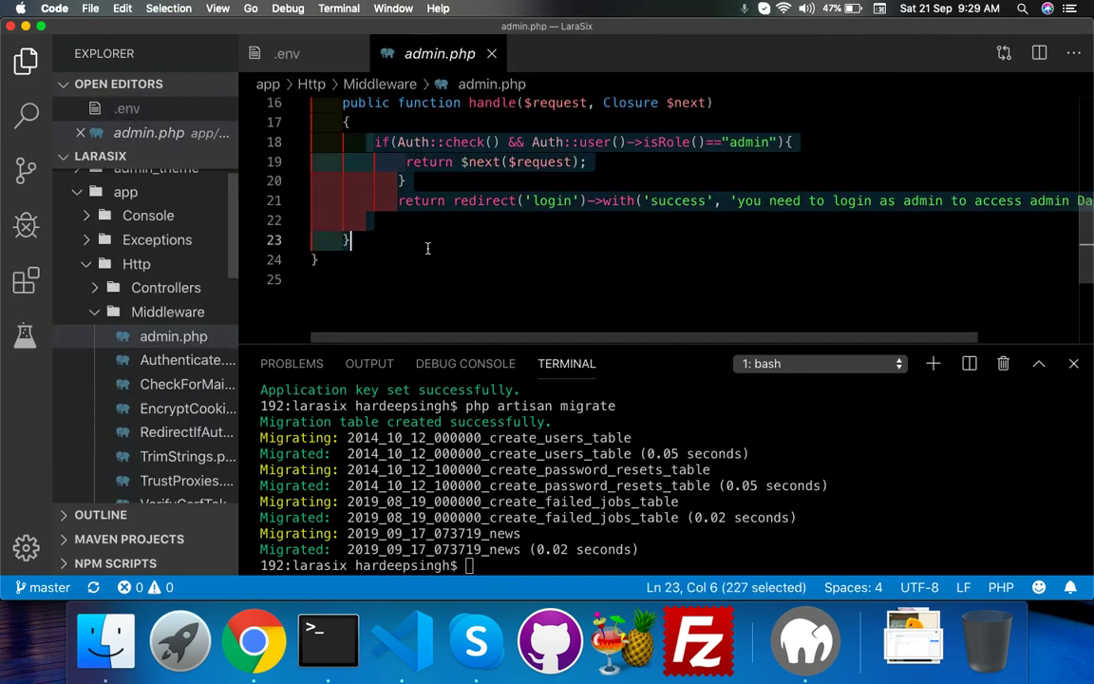
click(252, 638)
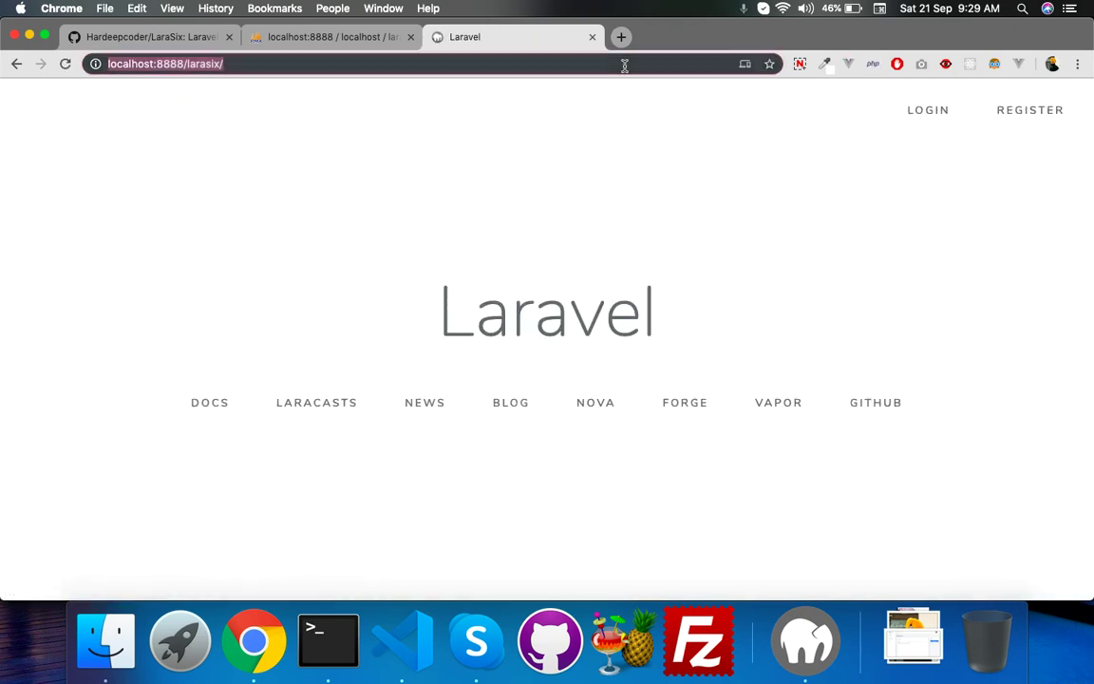
click(927, 109)
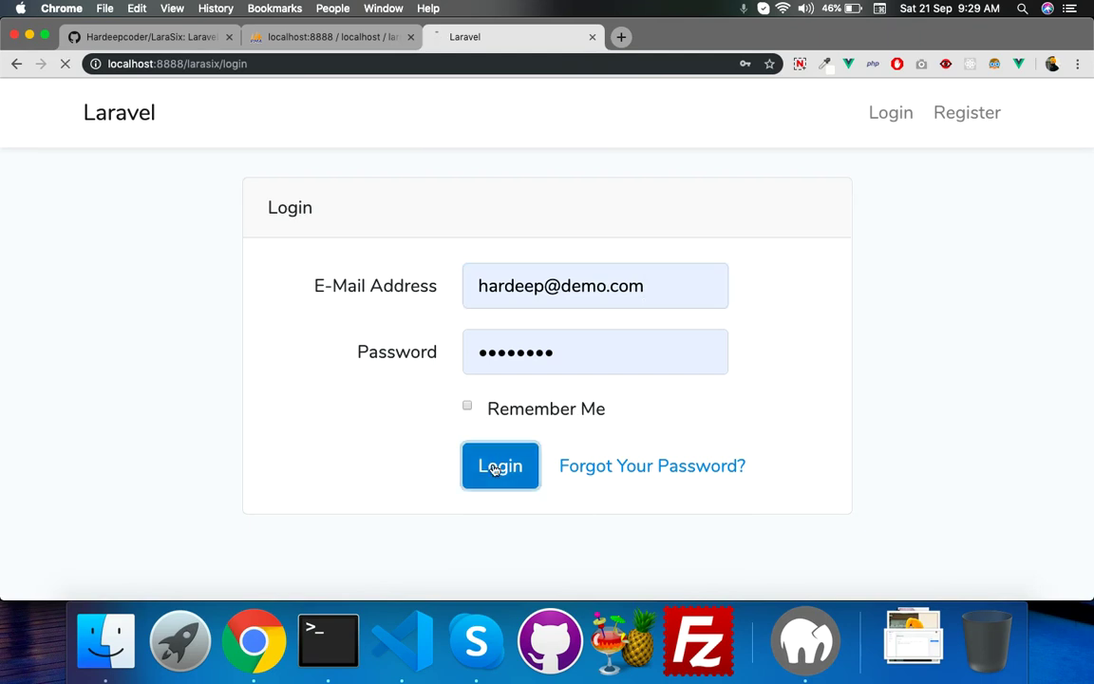
click(502, 465)
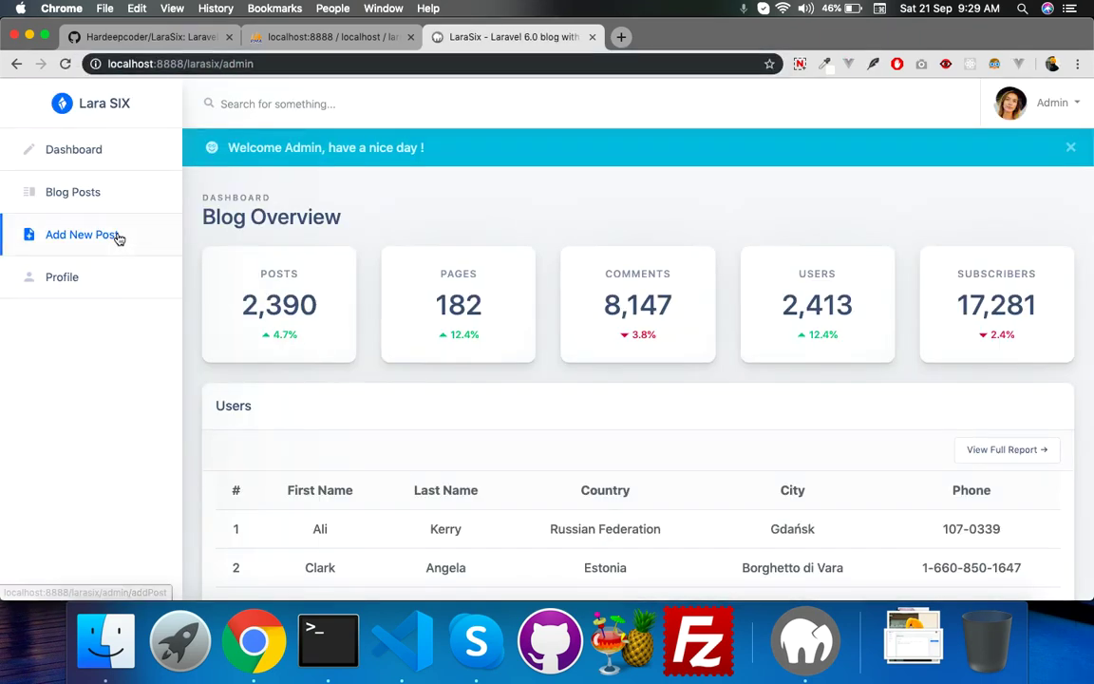
Go to Add New Post in LaraSix admin, glancing at the GitHub repository along the way.
click(81, 235)
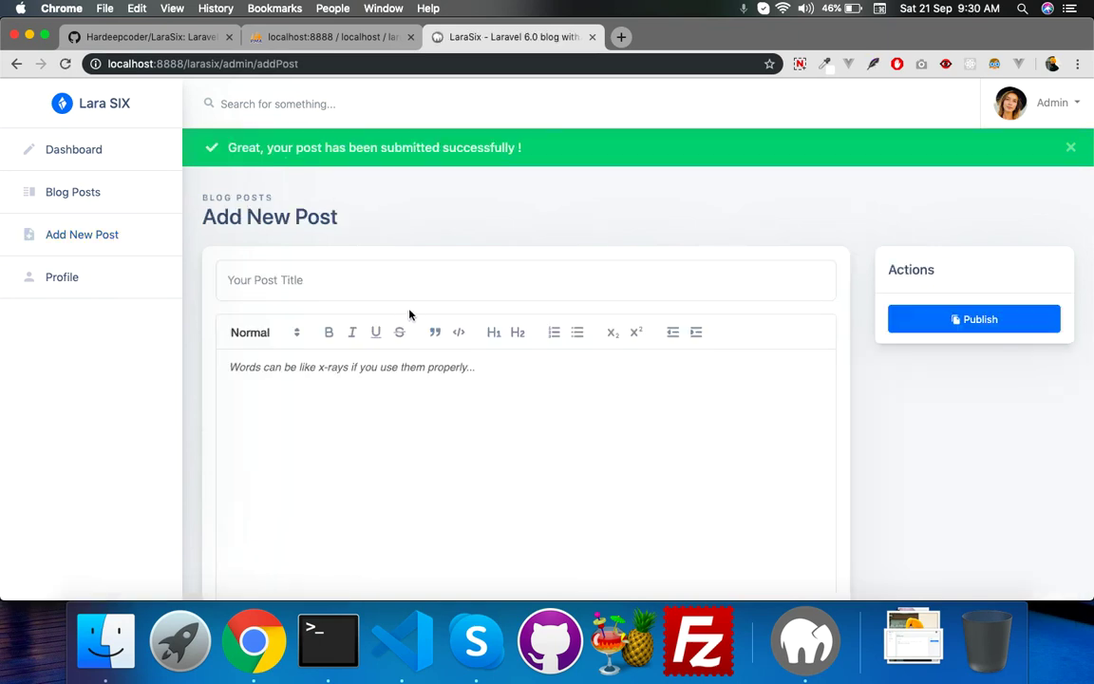
mouse_move(293, 188)
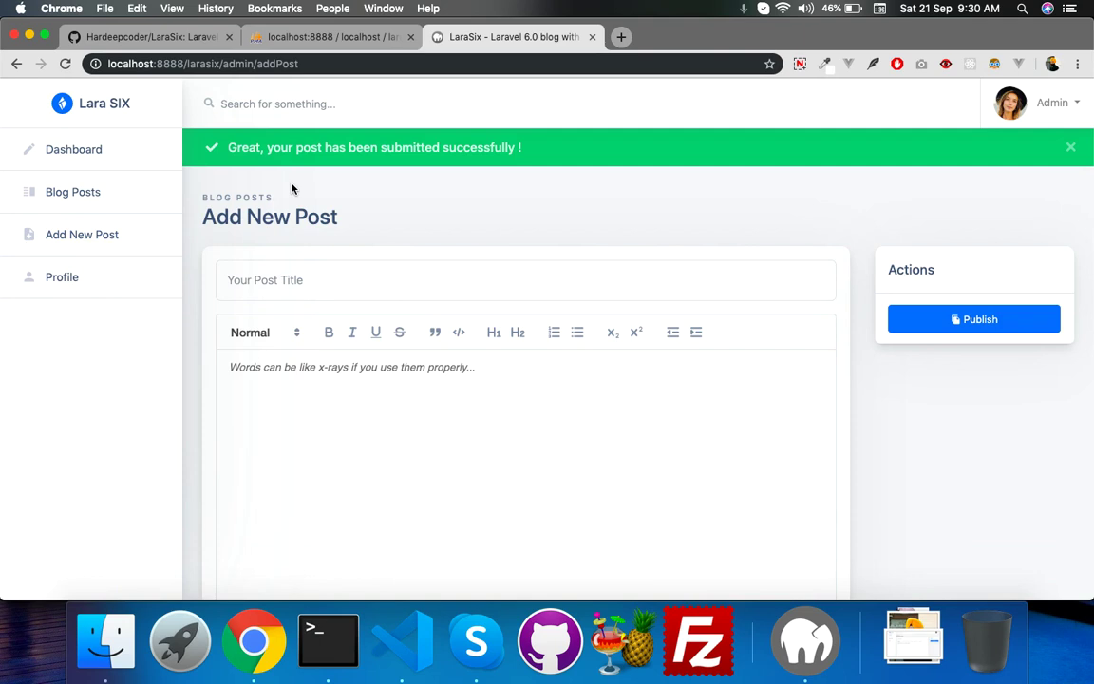
click(149, 38)
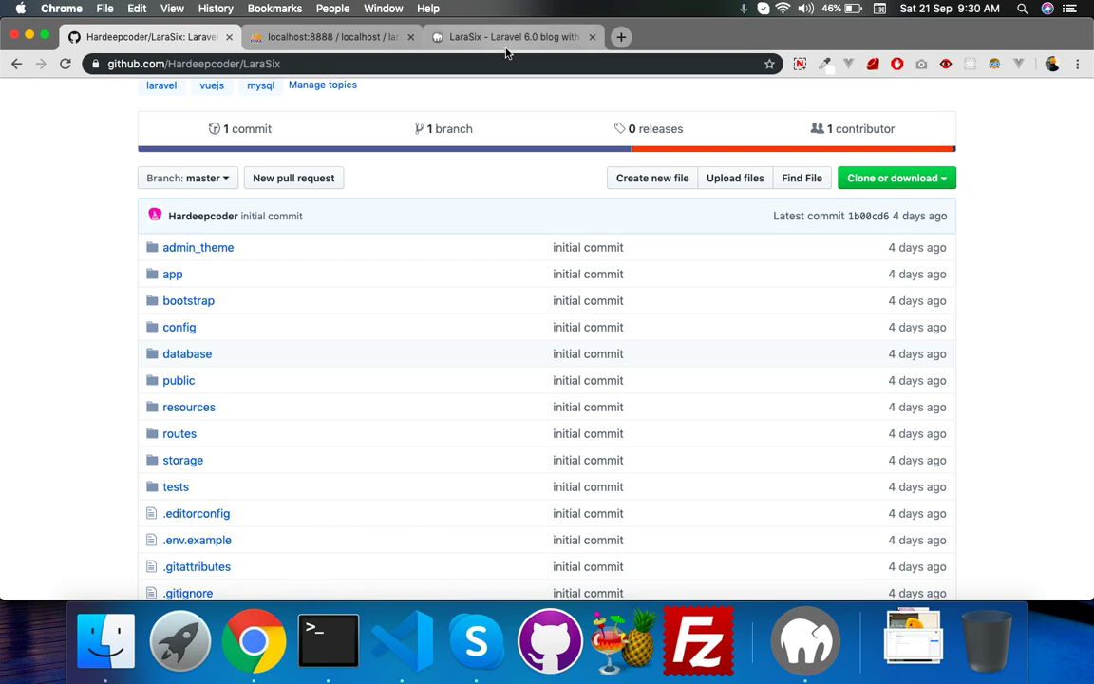
click(513, 38)
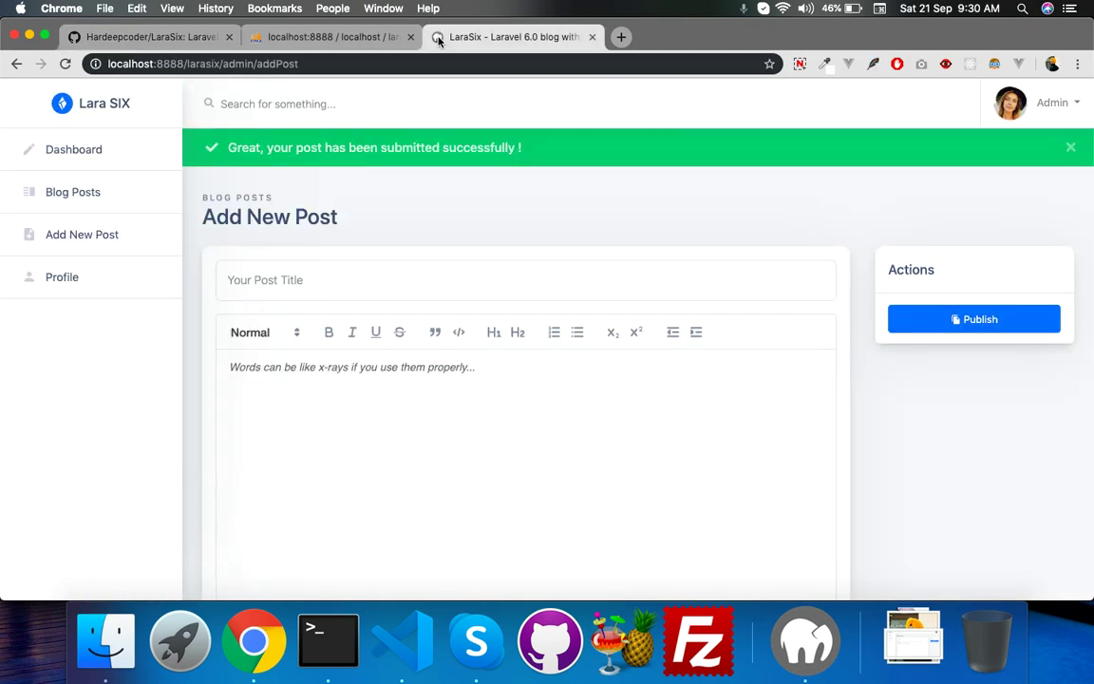
mouse_move(359, 159)
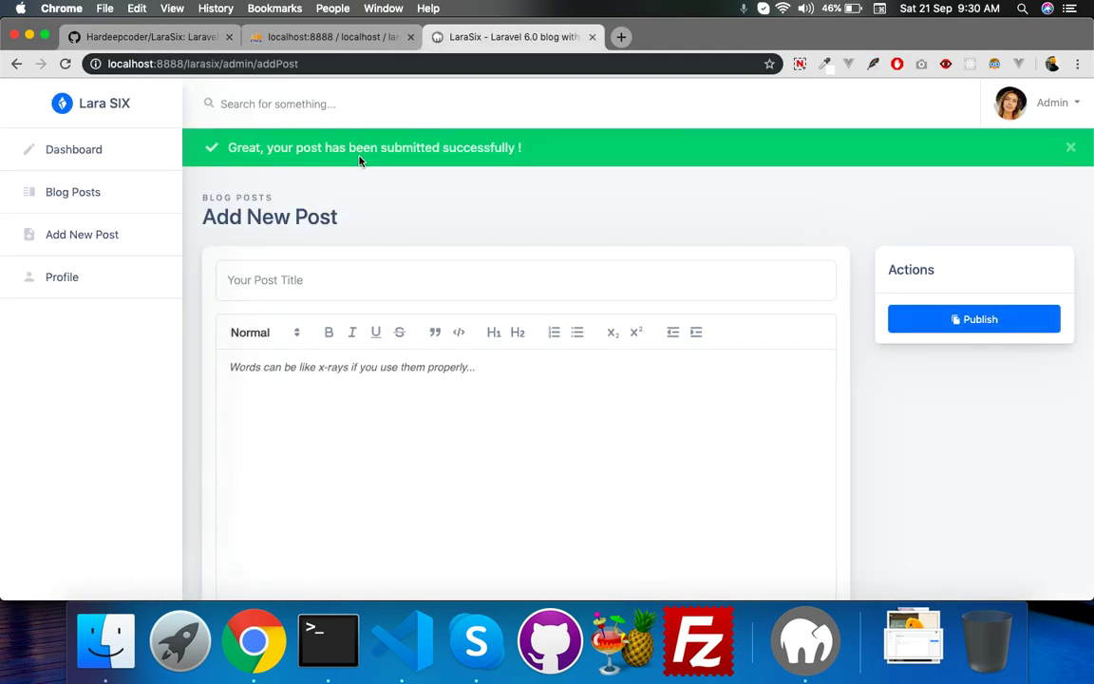